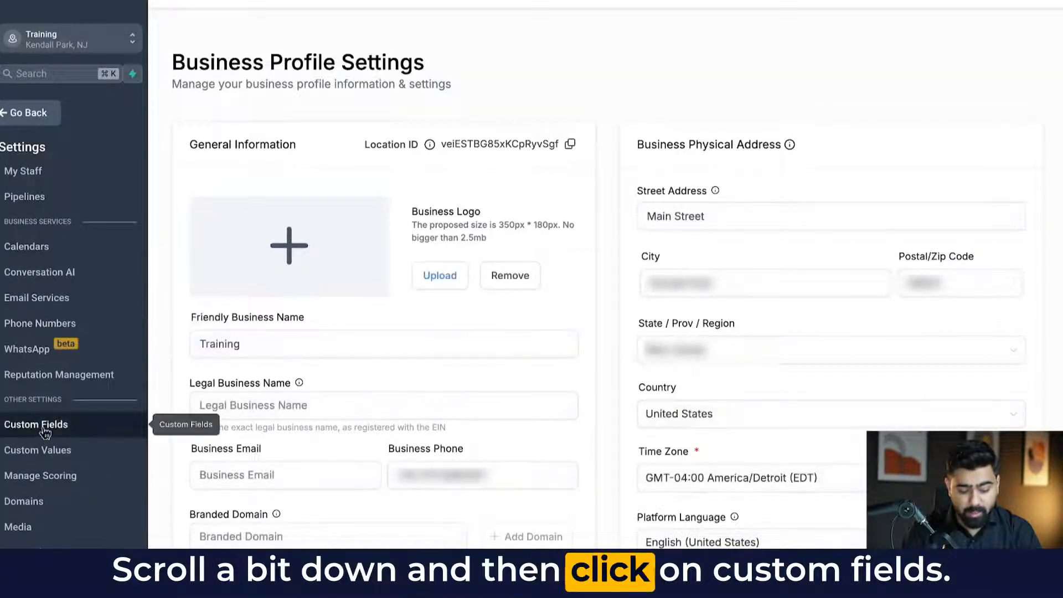
Review the Custom Fields settings, checking the Folders and Deleted Fields views, then return to the full list.
{"action": "left_click", "coordinate": [36, 424]}
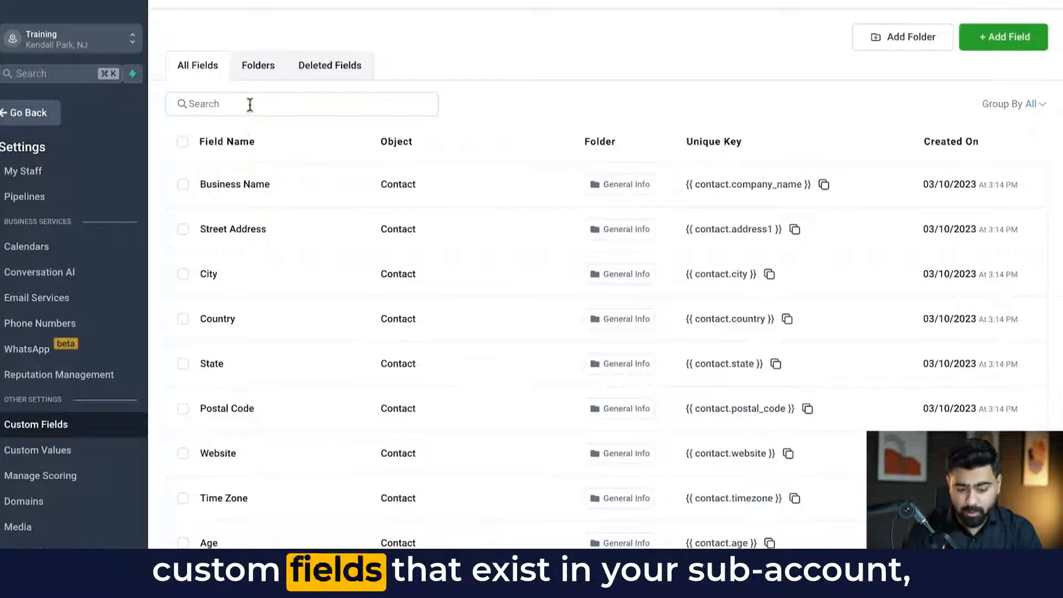
{"action": "left_click", "coordinate": [258, 65]}
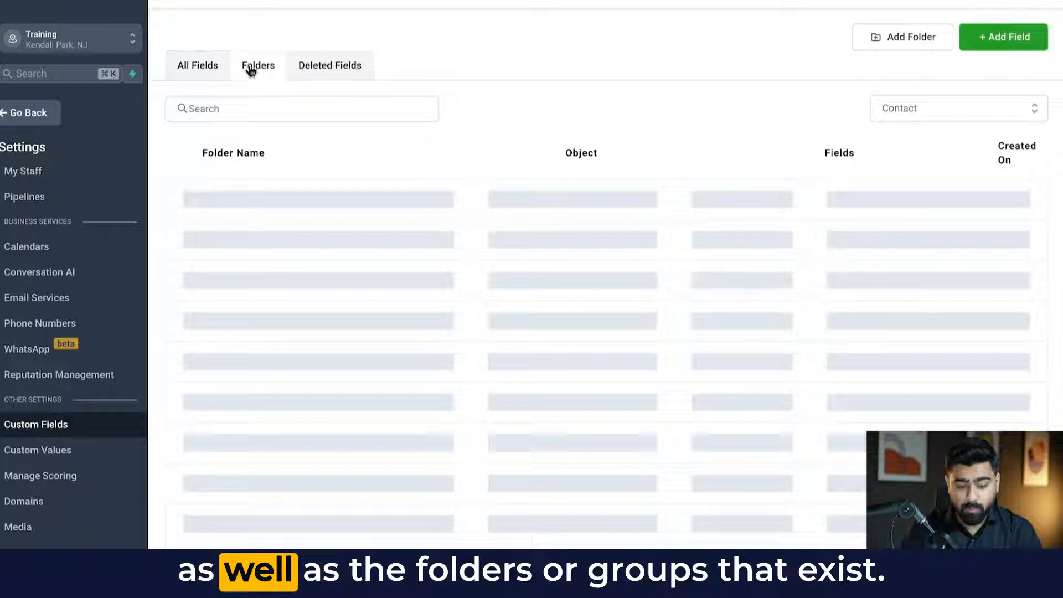
{"action": "left_click", "coordinate": [258, 65]}
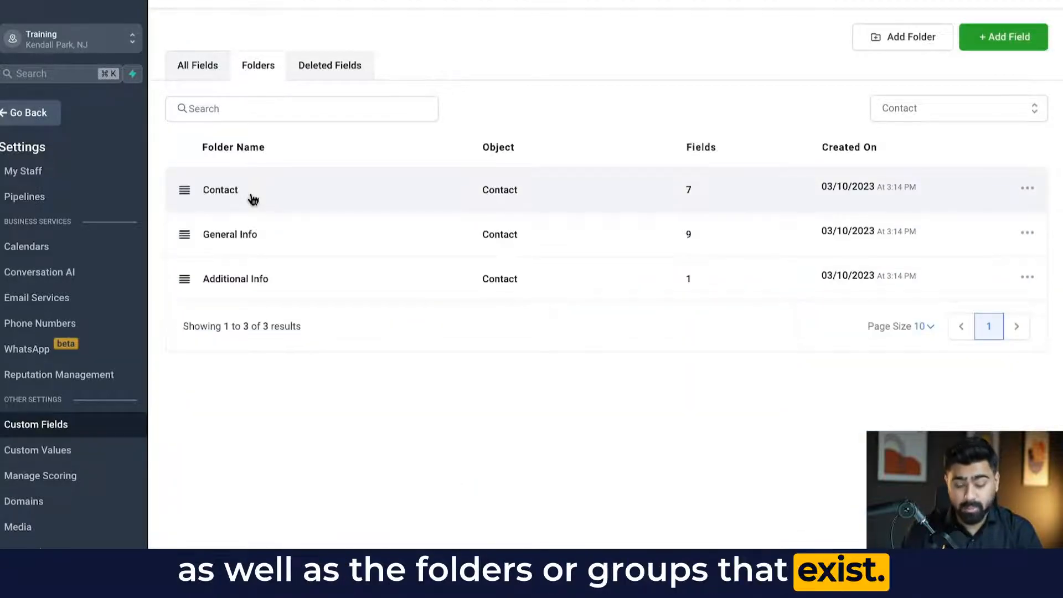
{"action": "left_click", "coordinate": [330, 65]}
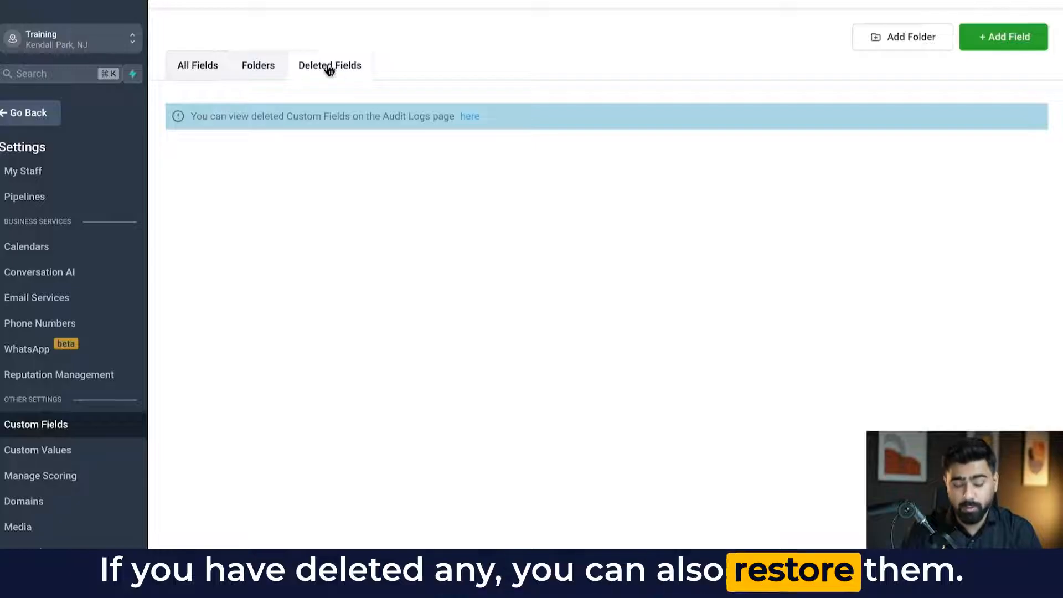
{"action": "left_click", "coordinate": [197, 66]}
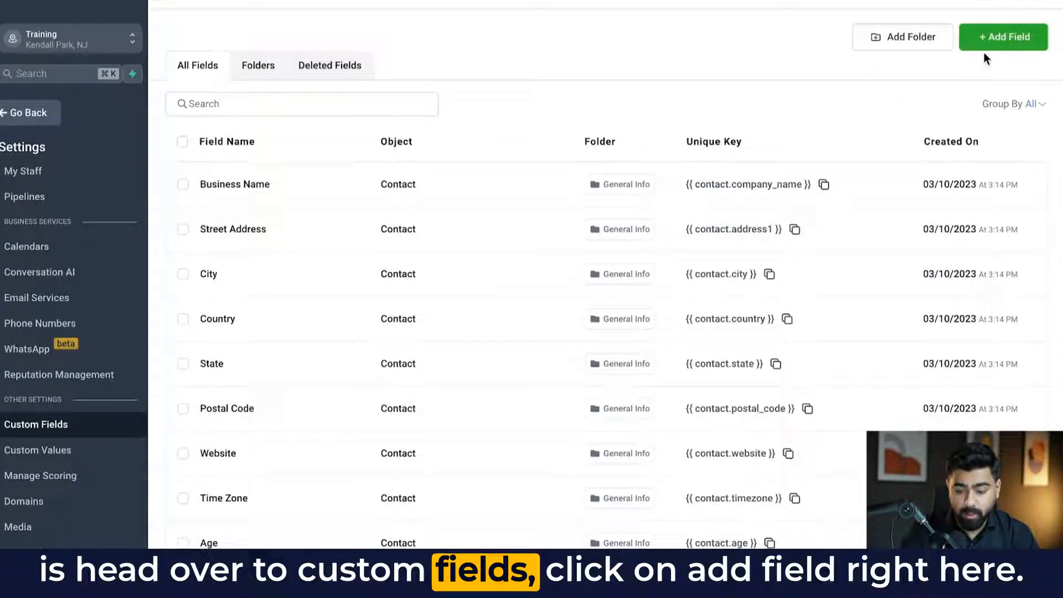
Create a Radio Select contact field named Lead Type in the Contact group with its answer options.
{"action": "left_click", "coordinate": [1003, 36]}
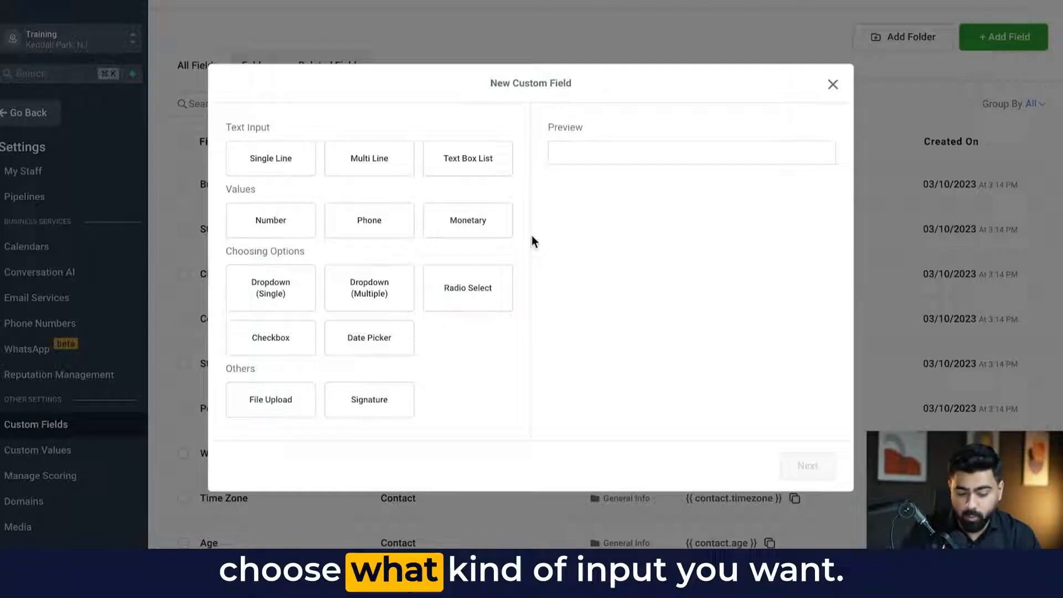
{"action": "left_click", "coordinate": [467, 288]}
{"action": "type", "text": "Lead Type"}
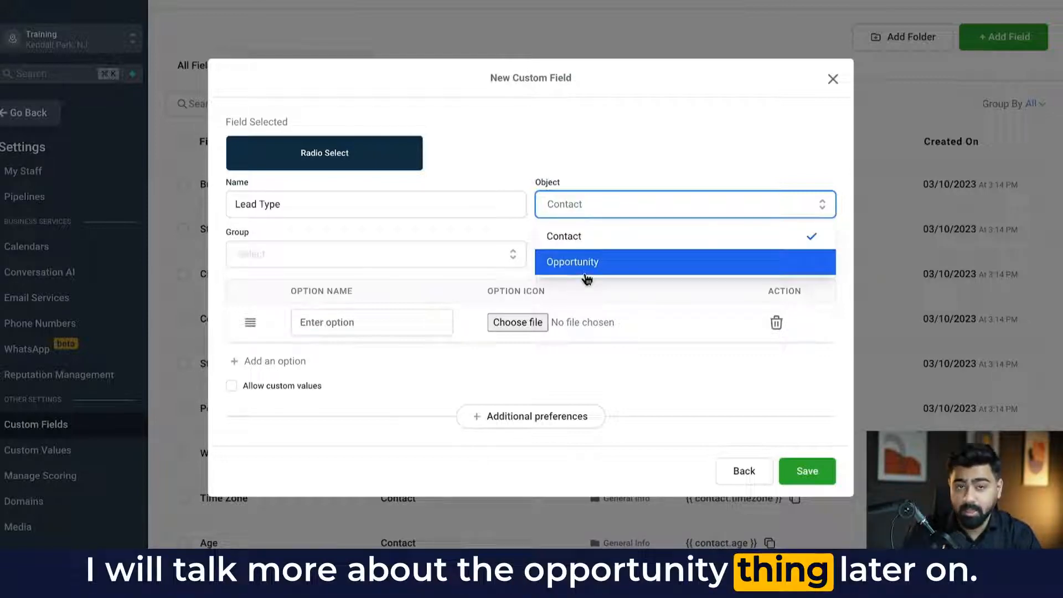
{"action": "left_click", "coordinate": [375, 254]}
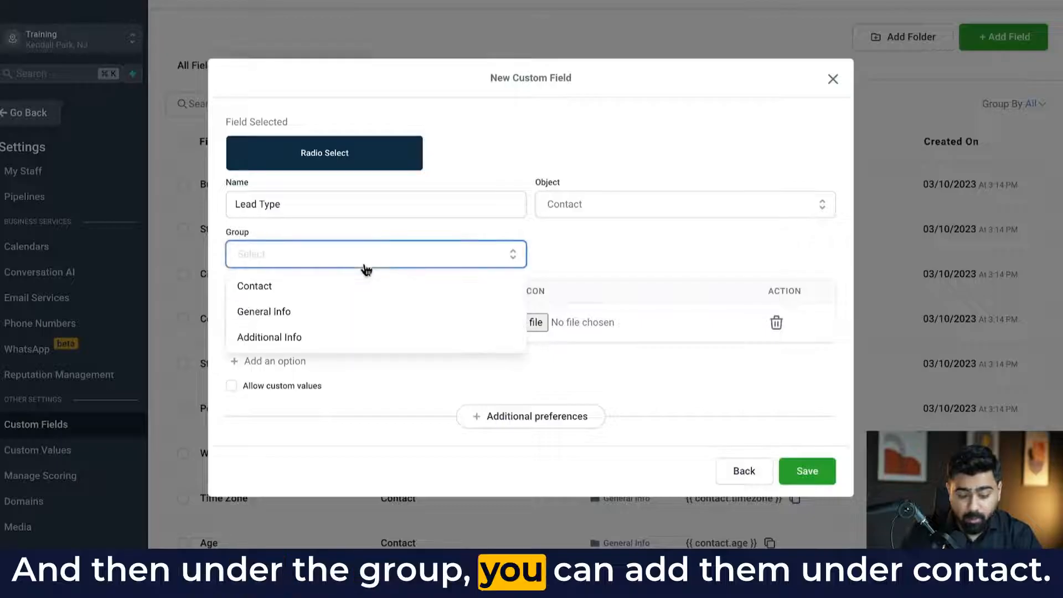
{"action": "left_click", "coordinate": [255, 286]}
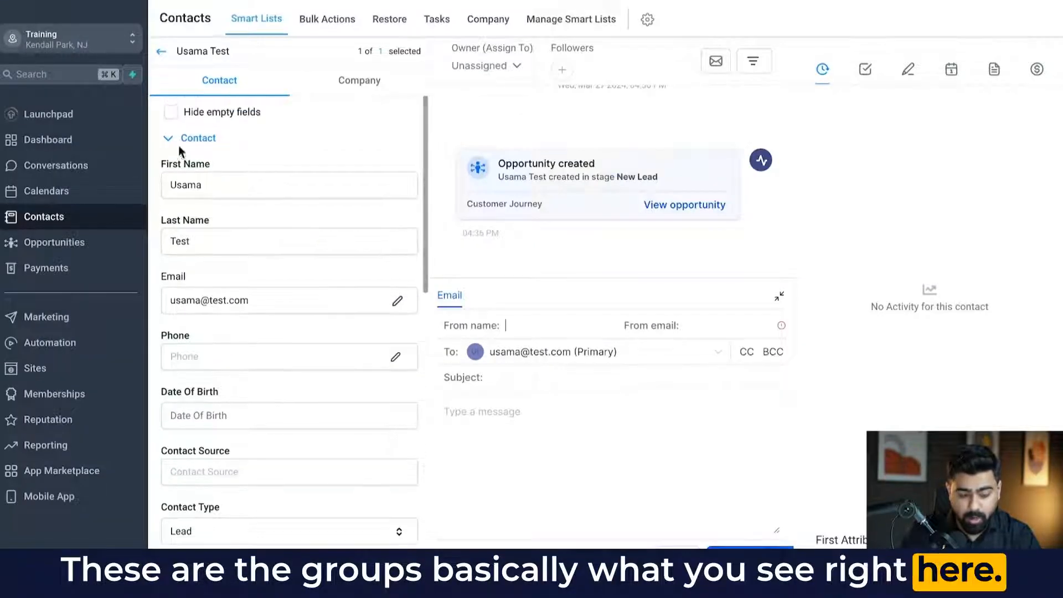
{"action": "left_click", "coordinate": [197, 138]}
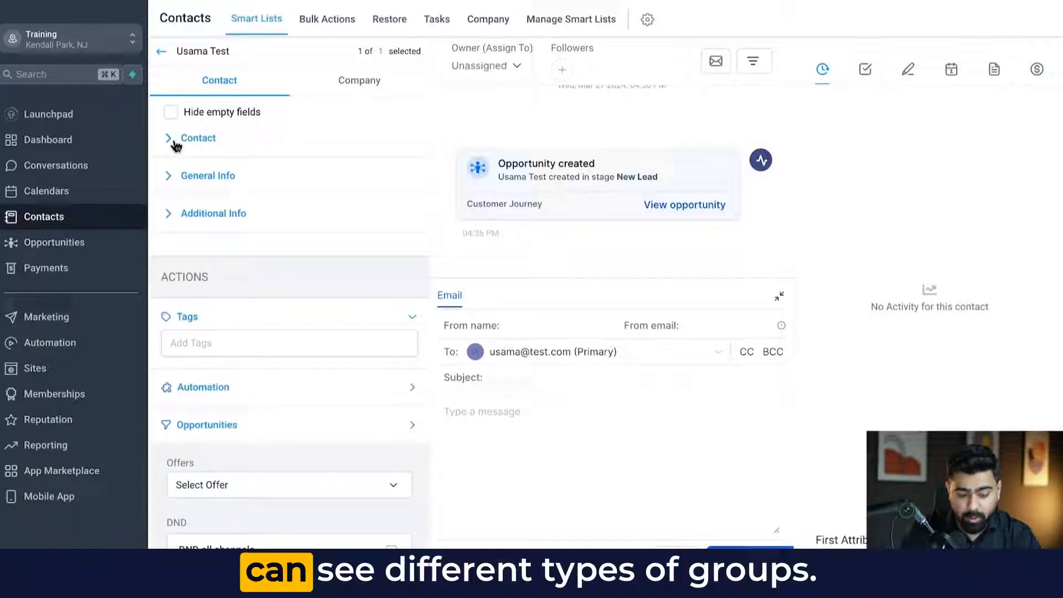
{"action": "mouse_move", "coordinate": [217, 155]}
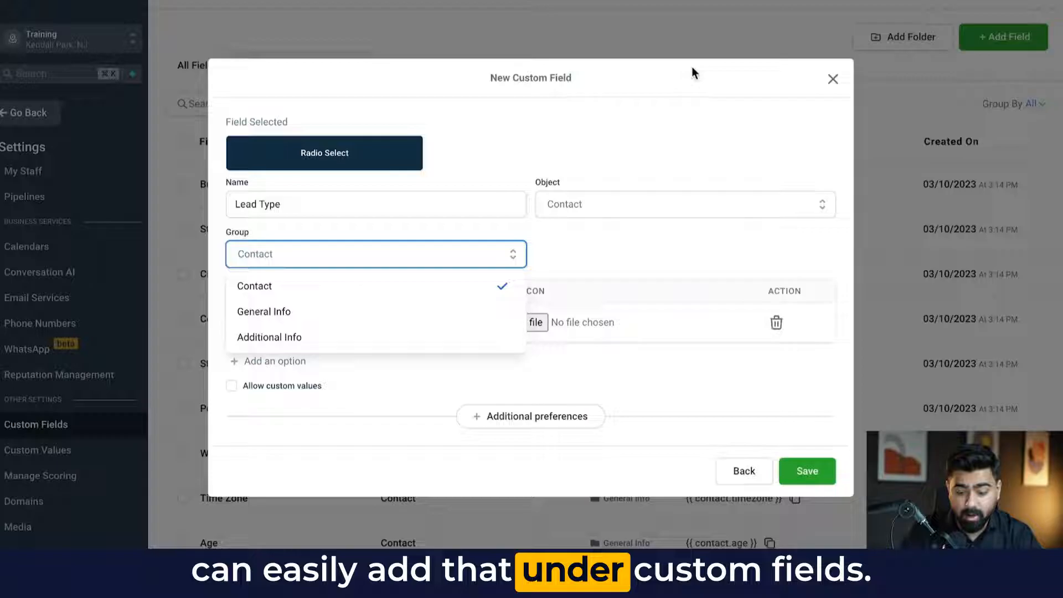
{"action": "mouse_move", "coordinate": [357, 276]}
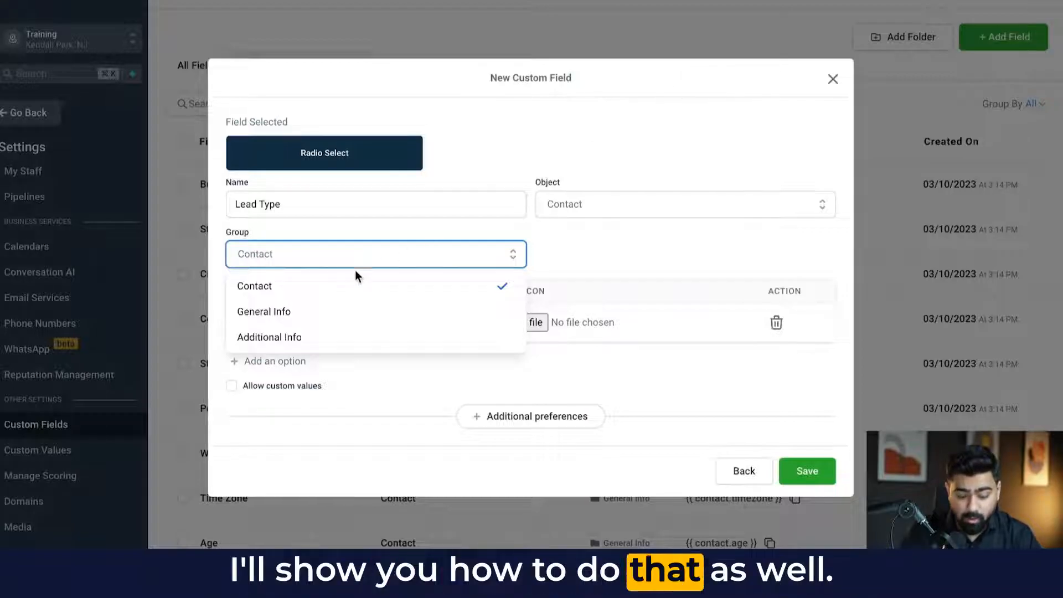
{"action": "left_click", "coordinate": [253, 285]}
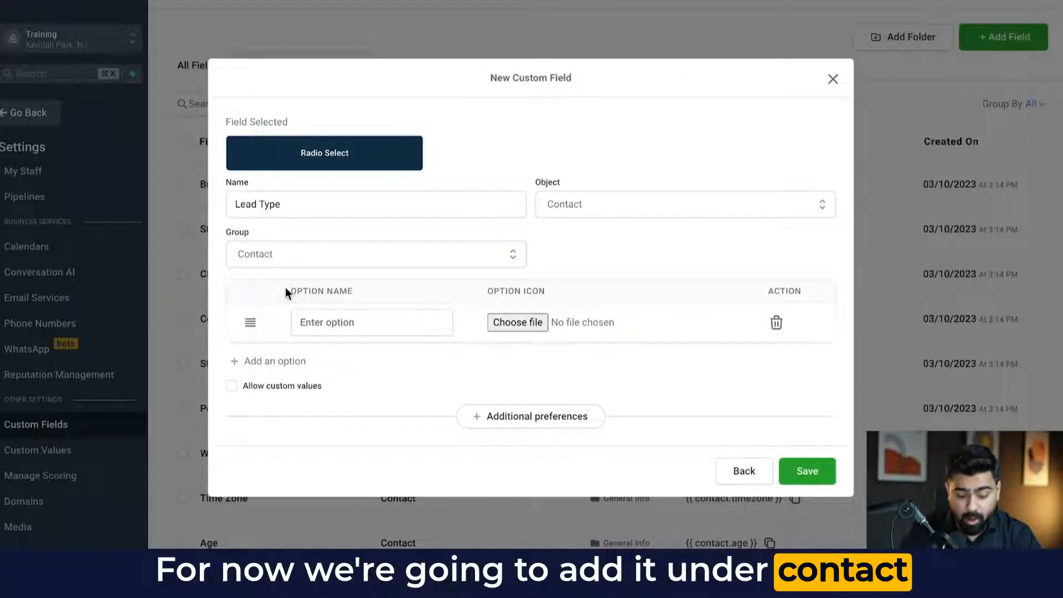
{"action": "left_click", "coordinate": [372, 322]}
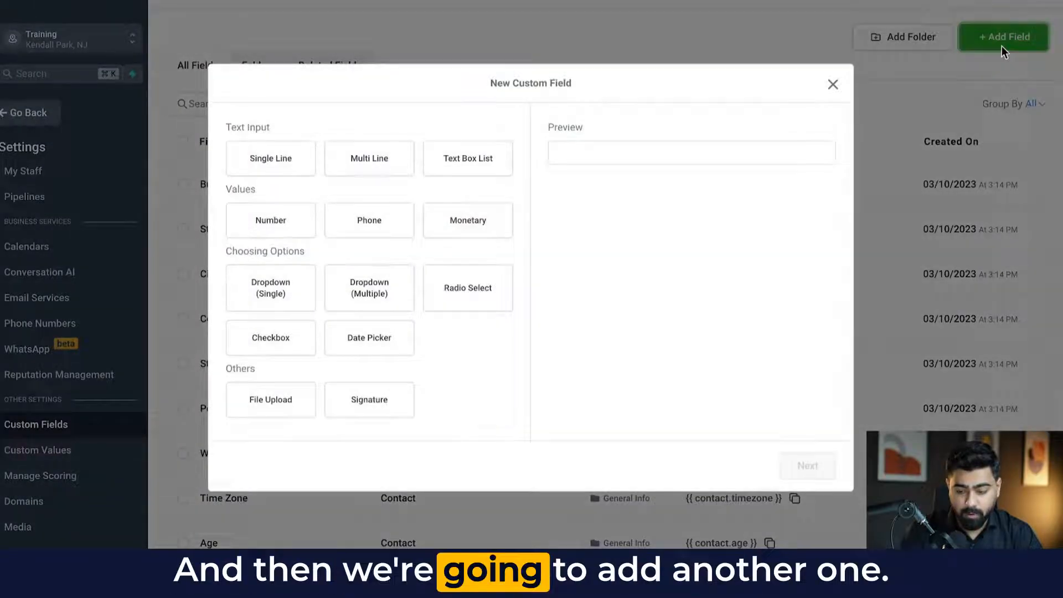
Create a single-choice dropdown property-type field (Condo, Studio, House) in the Contact group and save it.
{"action": "left_click", "coordinate": [270, 287]}
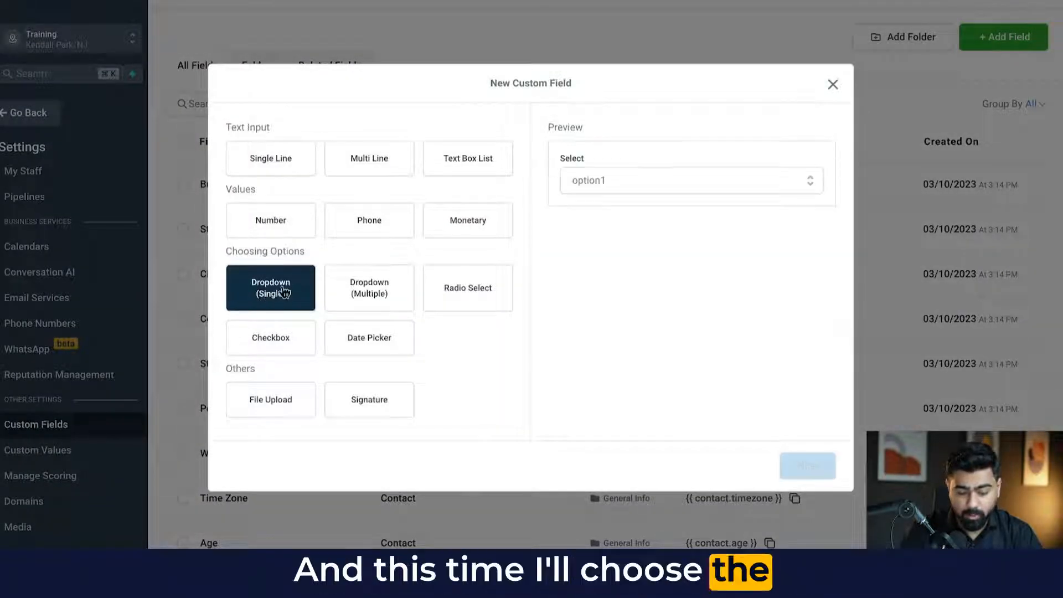
{"action": "left_click", "coordinate": [270, 288]}
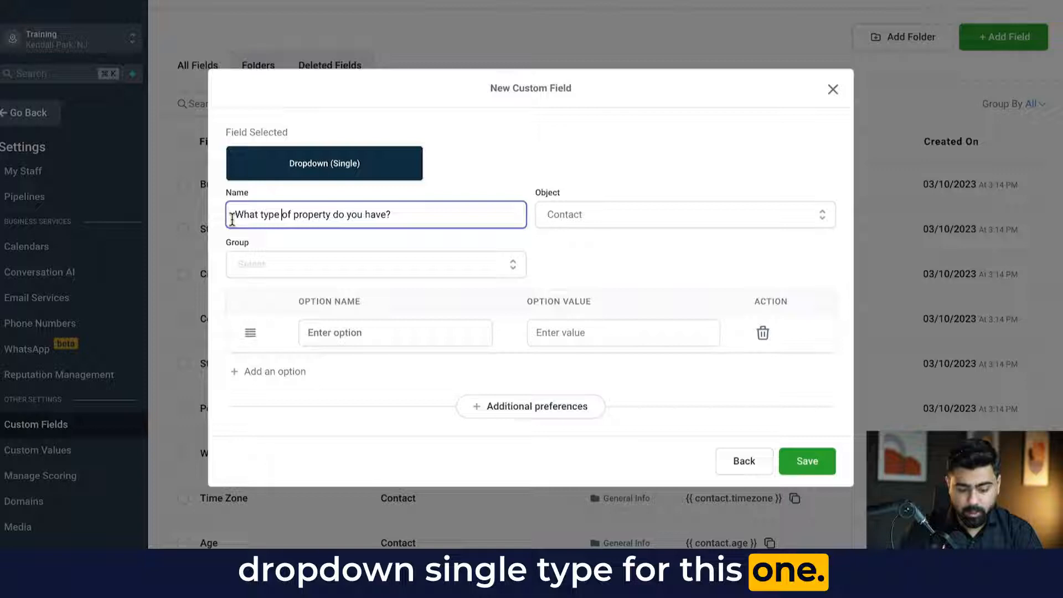
{"action": "left_click", "coordinate": [375, 263]}
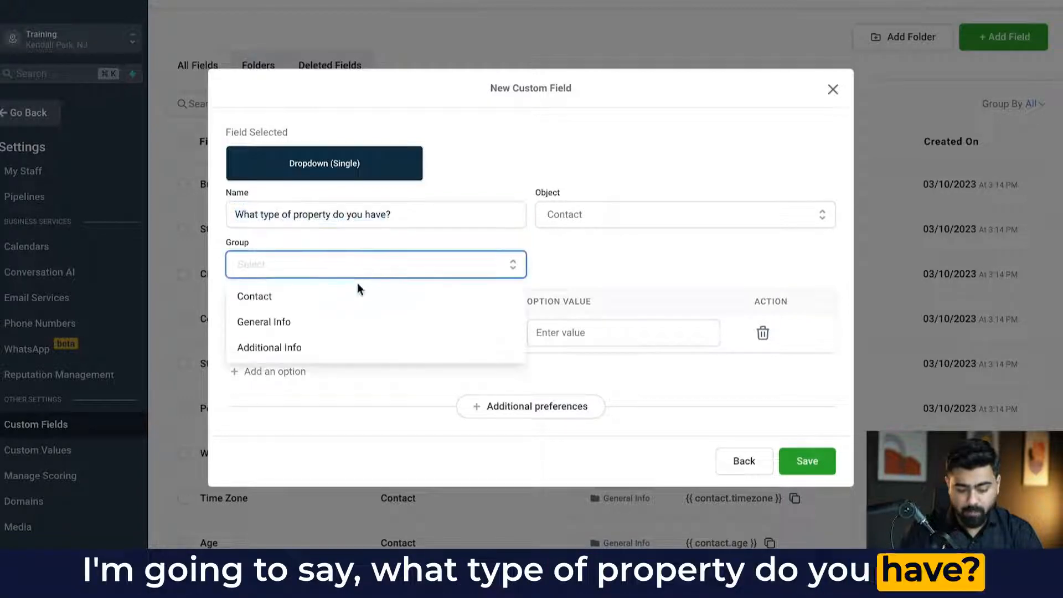
{"action": "left_click", "coordinate": [255, 296]}
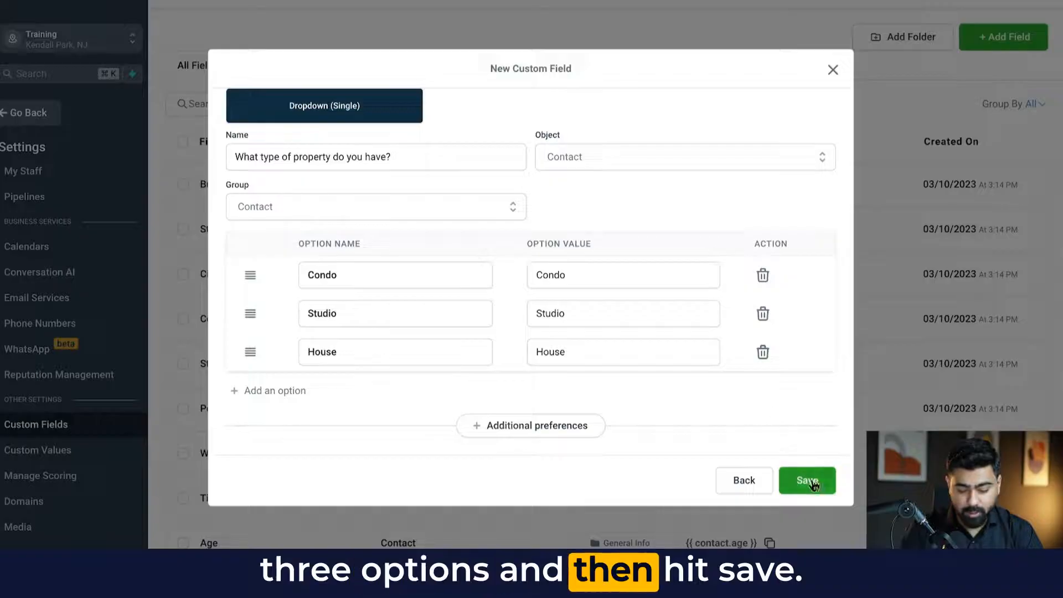
{"action": "left_click", "coordinate": [807, 479]}
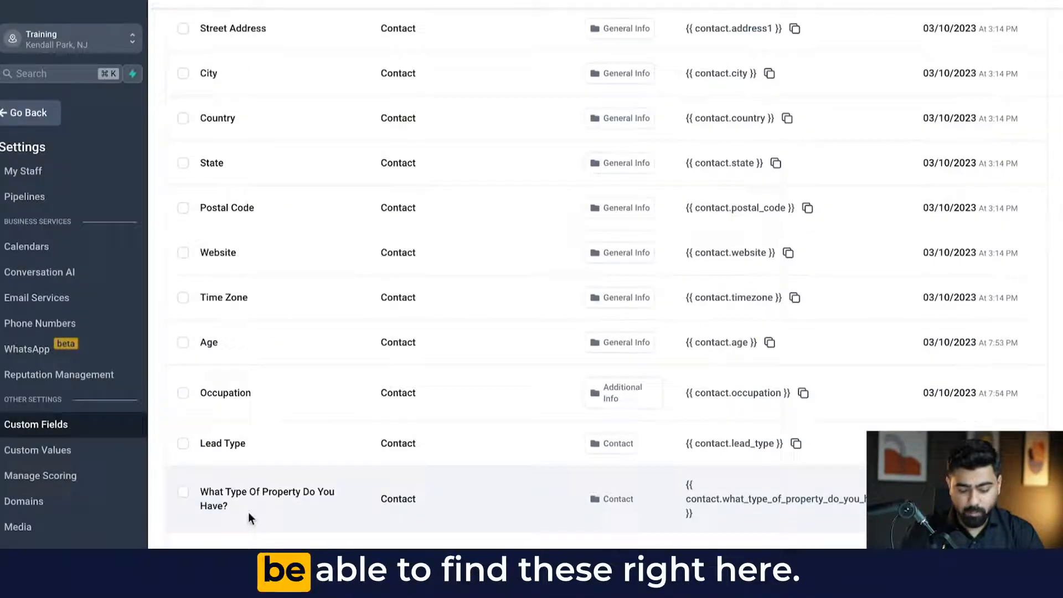
Add a custom field folder named Real Estate Qualification and save it.
{"action": "scroll", "scroll_direction": "up", "scroll_amount": 3}
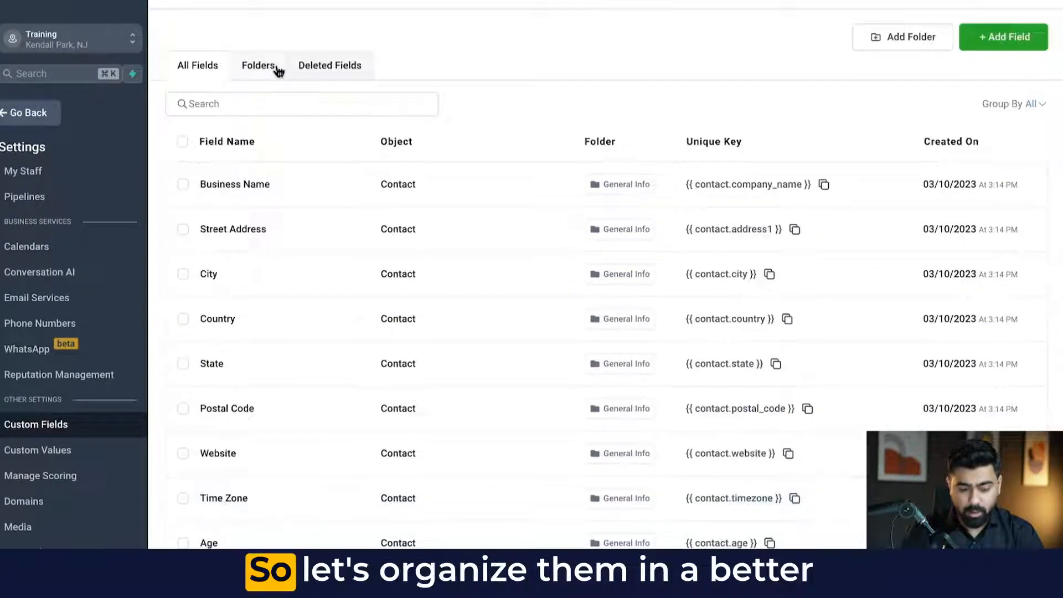
{"action": "left_click", "coordinate": [258, 66]}
{"action": "type", "text": "Real Estate Qualif"}
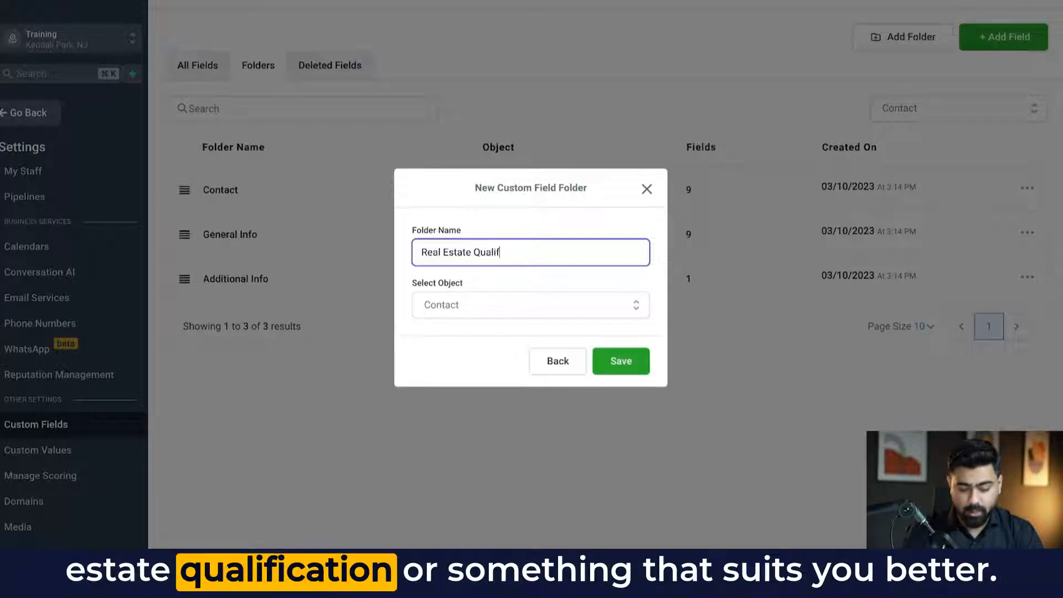
{"action": "type", "text": "ication"}
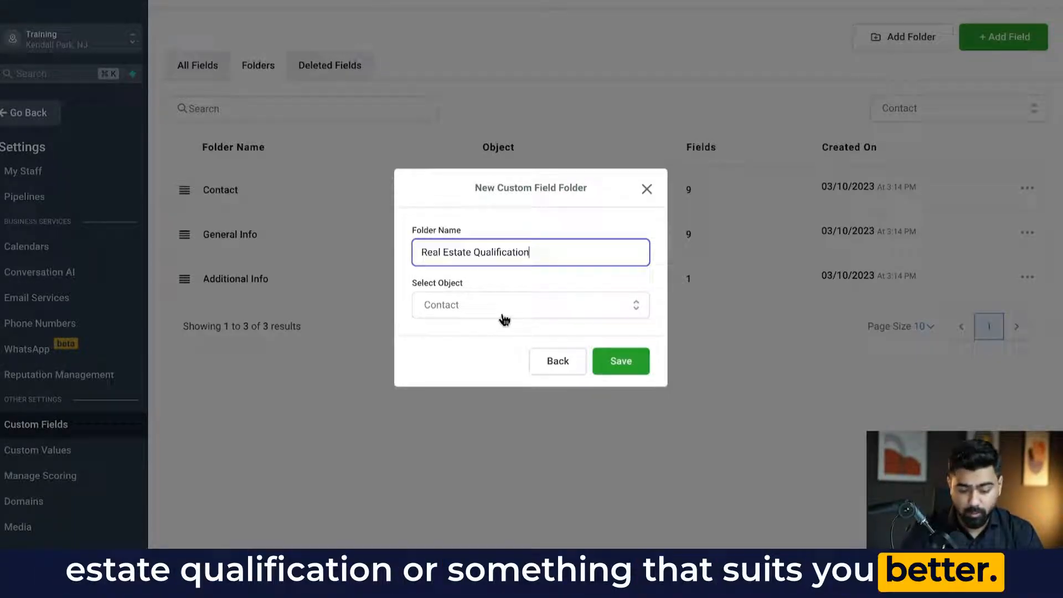
{"action": "left_click", "coordinate": [620, 361]}
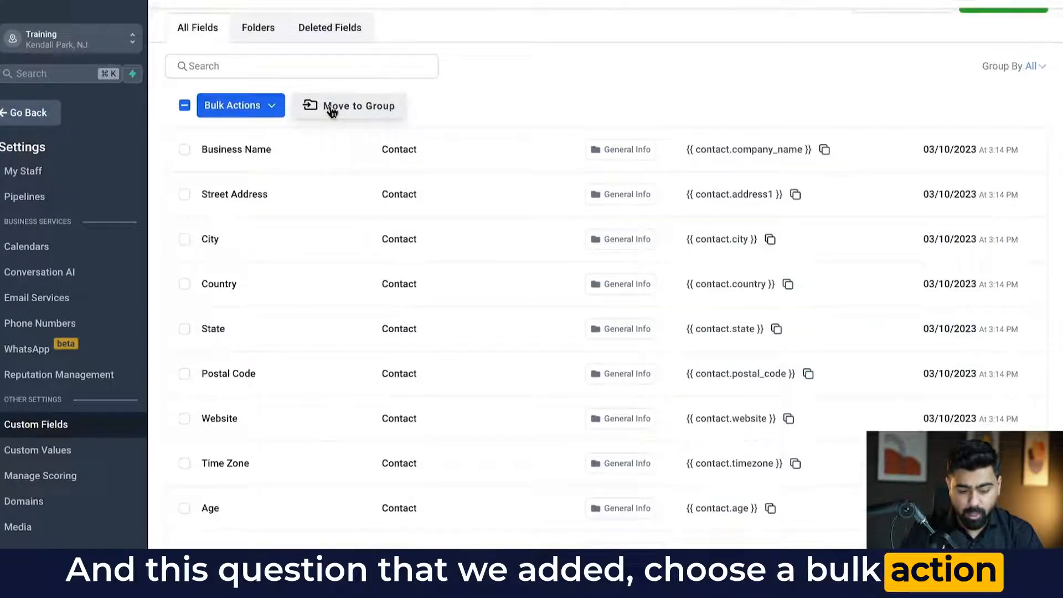
Move the two new fields into the Real Estate Qualification folder via Bulk Actions.
{"action": "left_click", "coordinate": [346, 105]}
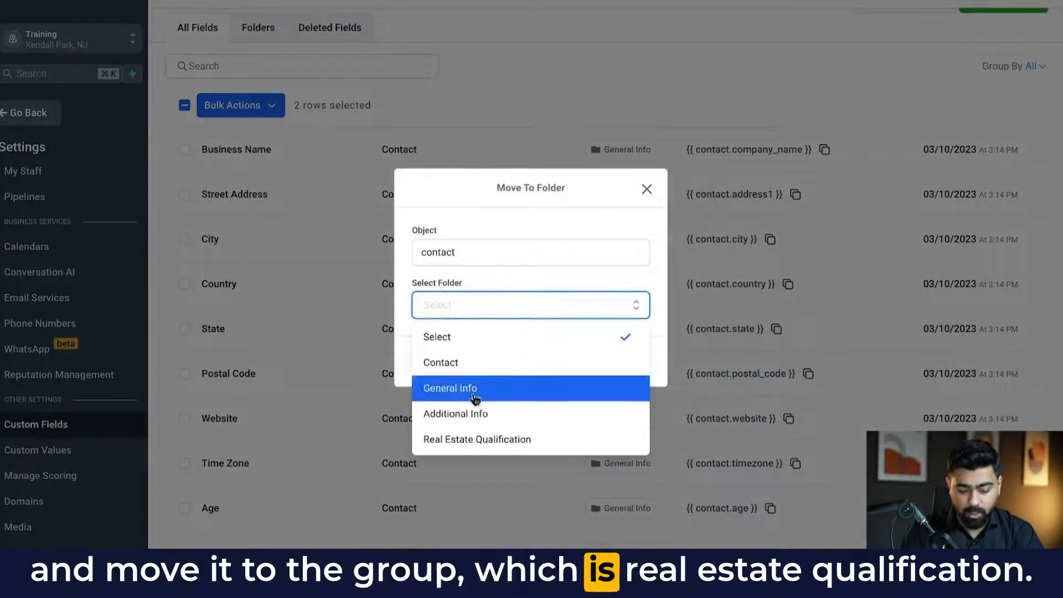
{"action": "left_click", "coordinate": [476, 439]}
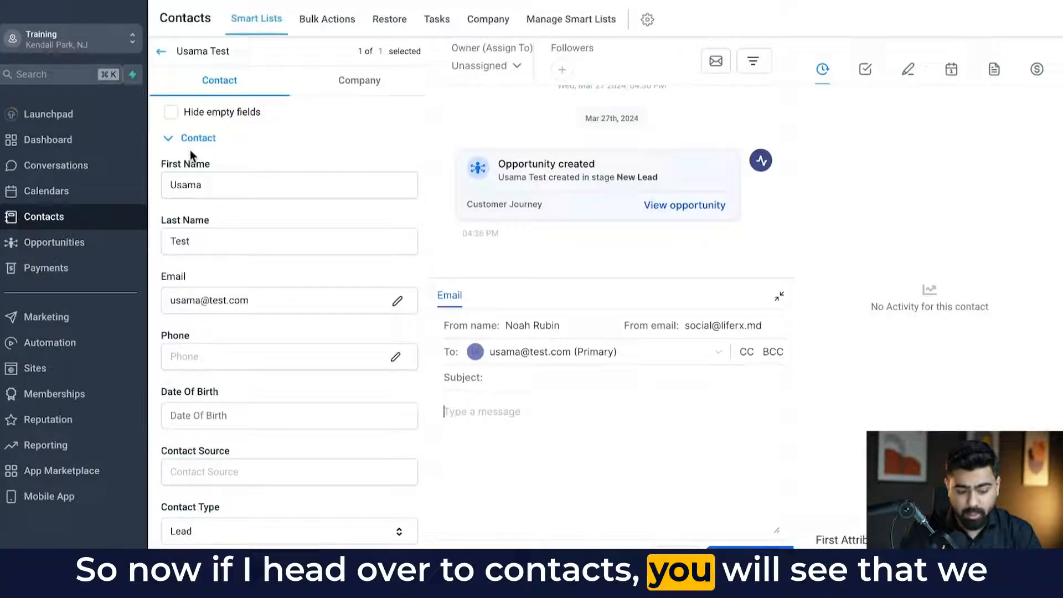
On the test contact, expand Real Estate Qualification and set the property type to Condo.
{"action": "left_click", "coordinate": [167, 139]}
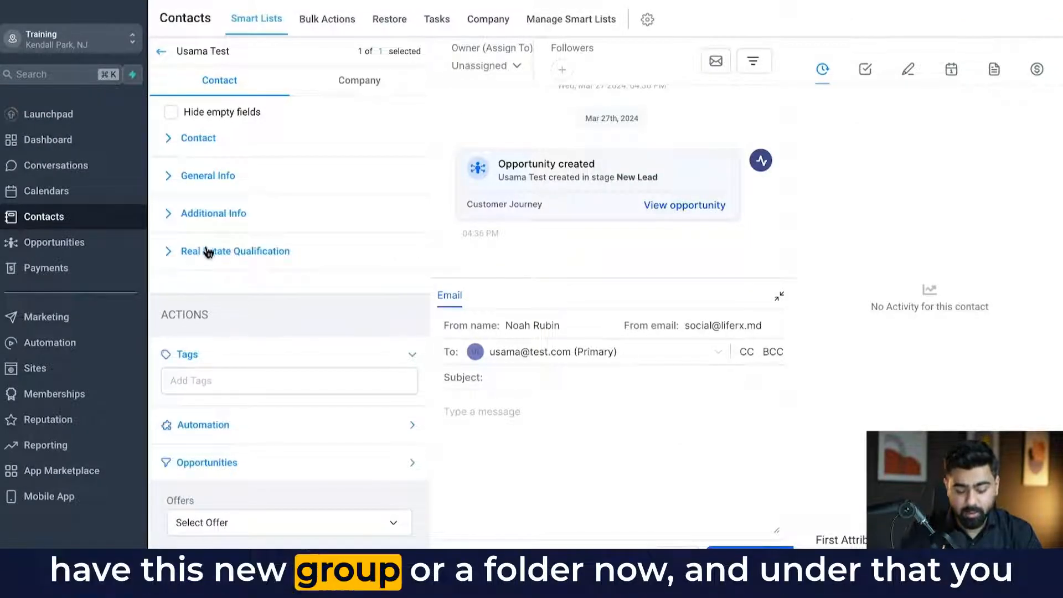
{"action": "left_click", "coordinate": [235, 252]}
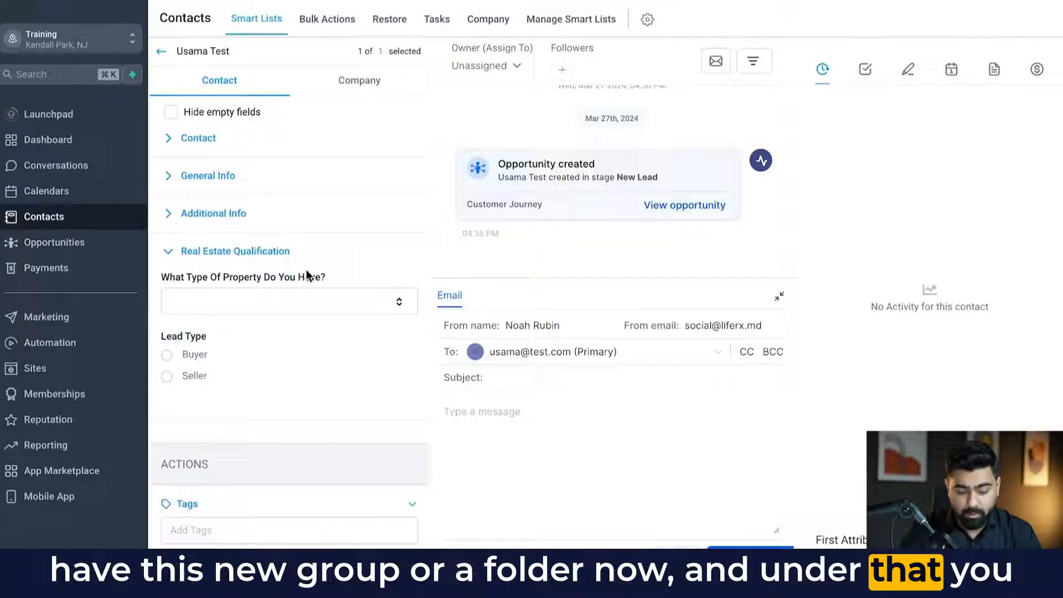
{"action": "scroll", "scroll_direction": "down", "scroll_amount": 3}
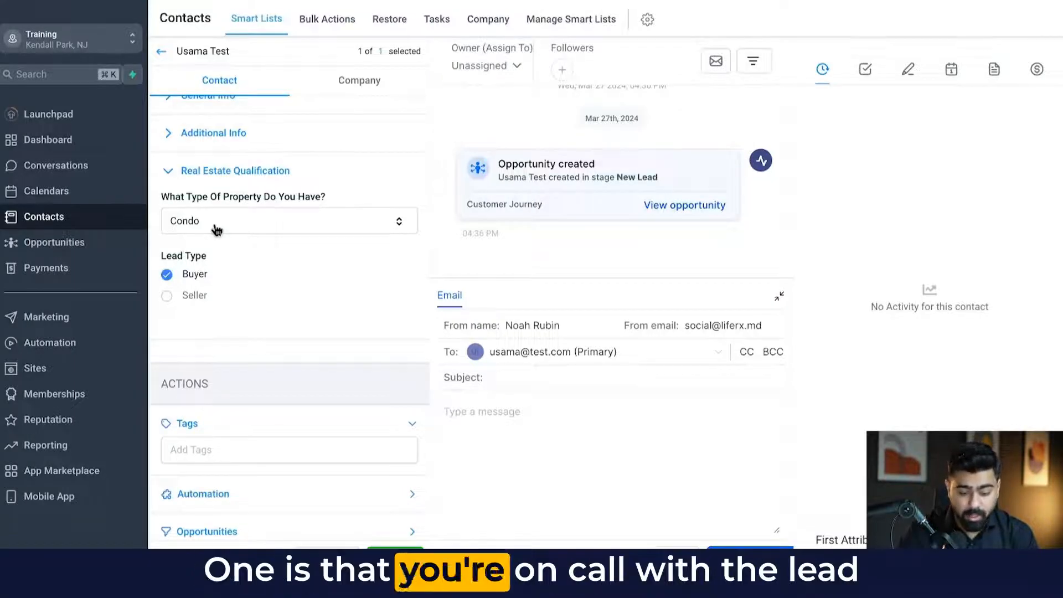
{"action": "left_click", "coordinate": [285, 220]}
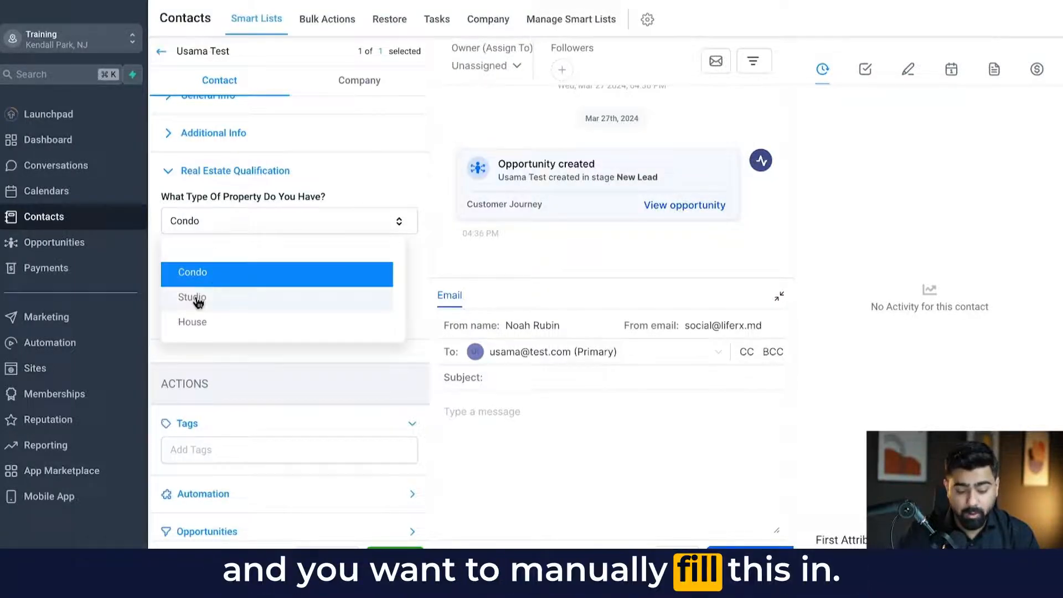
{"action": "left_click", "coordinate": [192, 272]}
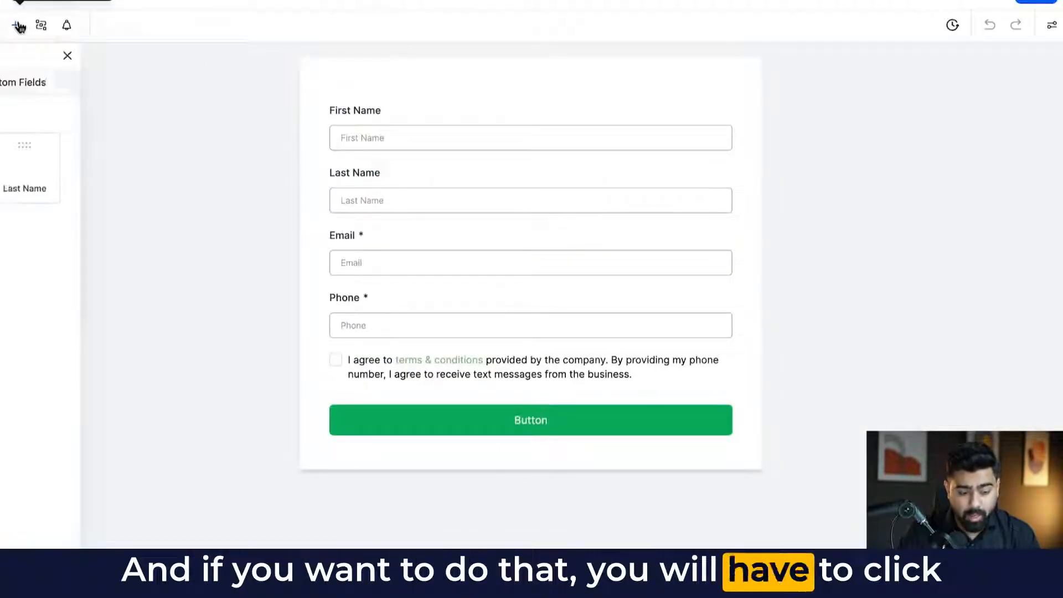
Bring up the add-elements panel in the form builder for the contact form.
{"action": "left_click", "coordinate": [188, 82]}
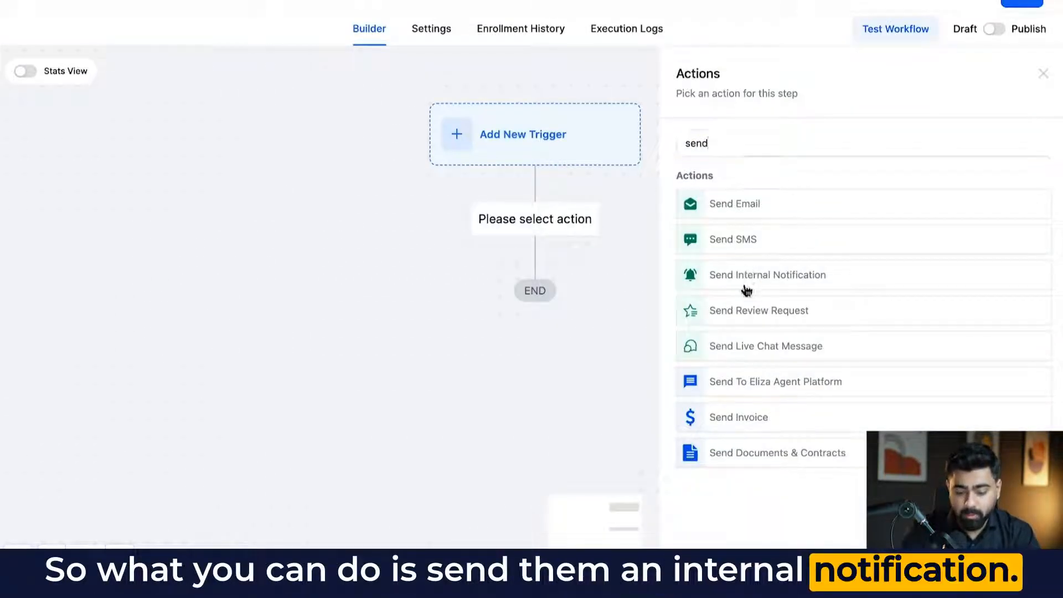
Make the internal notification an email greeting {{user.name}} and naming the new lead {{contact.name}}.
{"action": "left_click", "coordinate": [766, 274]}
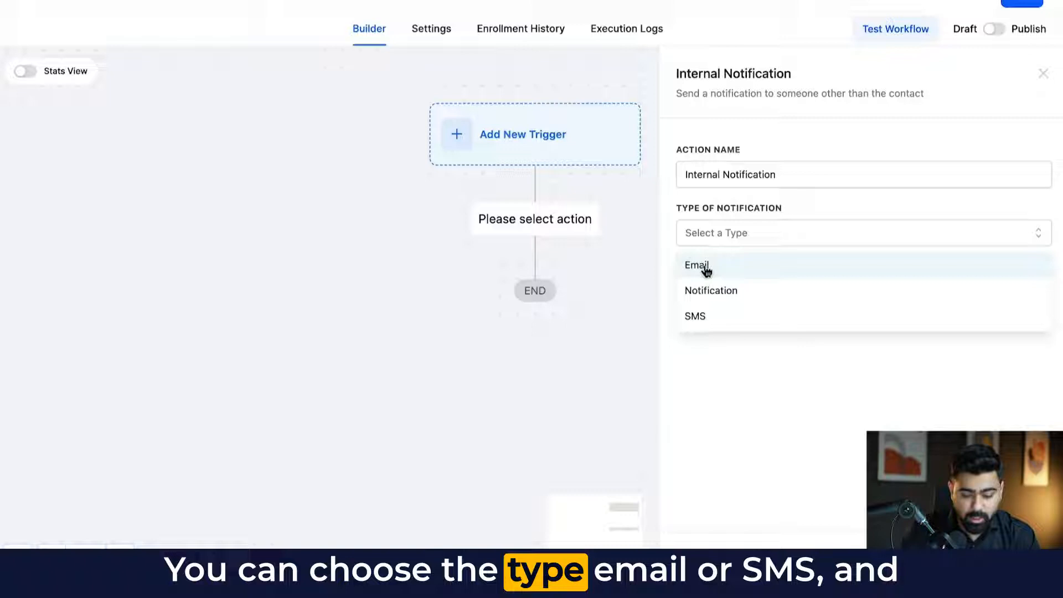
{"action": "left_click", "coordinate": [696, 264]}
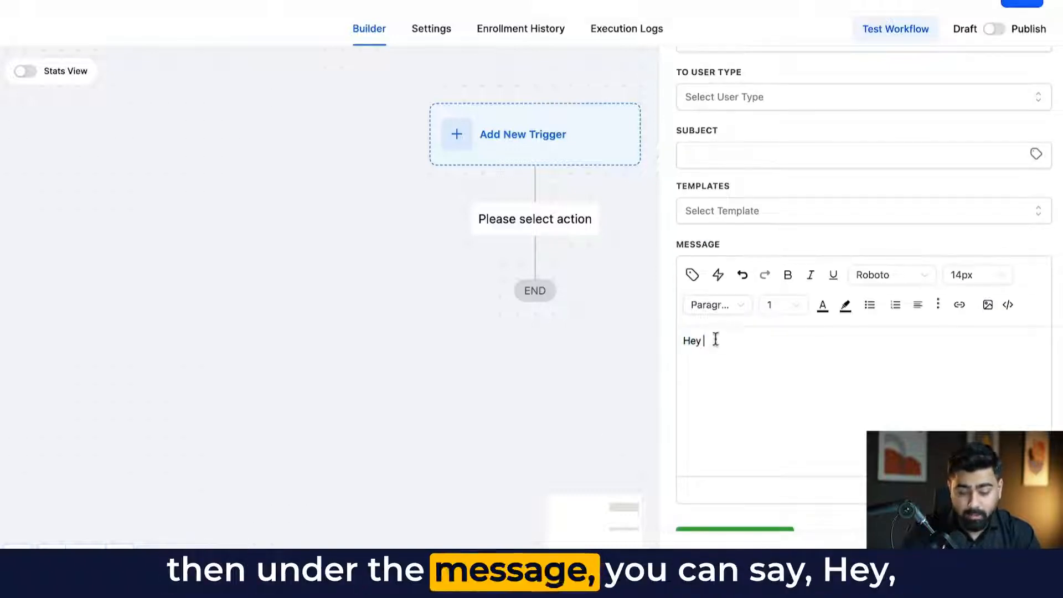
{"action": "left_click", "coordinate": [692, 274]}
{"action": "type", "text": "We have a new lead>"}
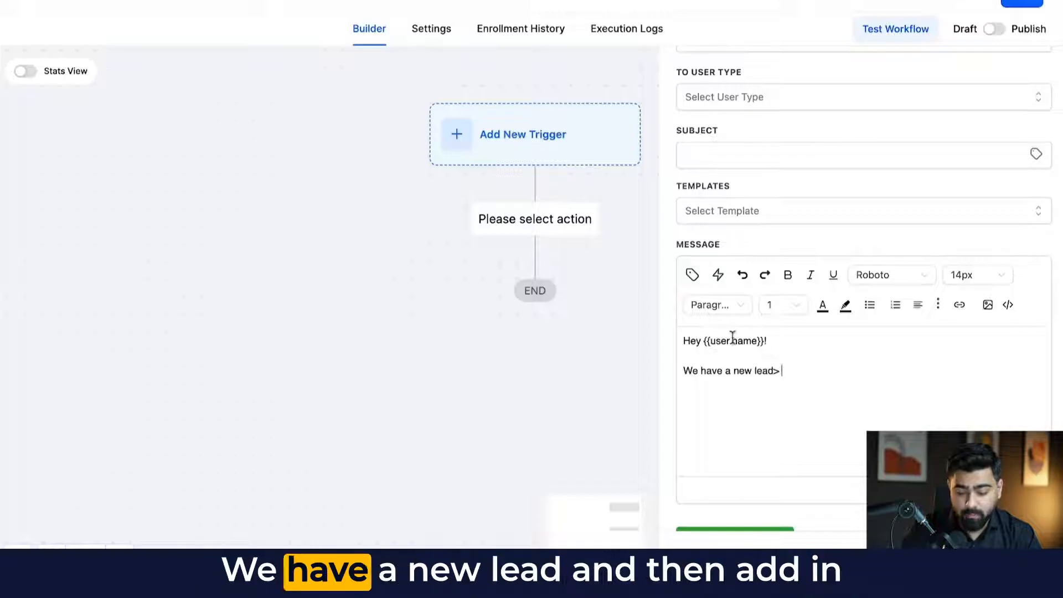
{"action": "left_click", "coordinate": [691, 275]}
{"action": "type", "text": "Type of lead:"}
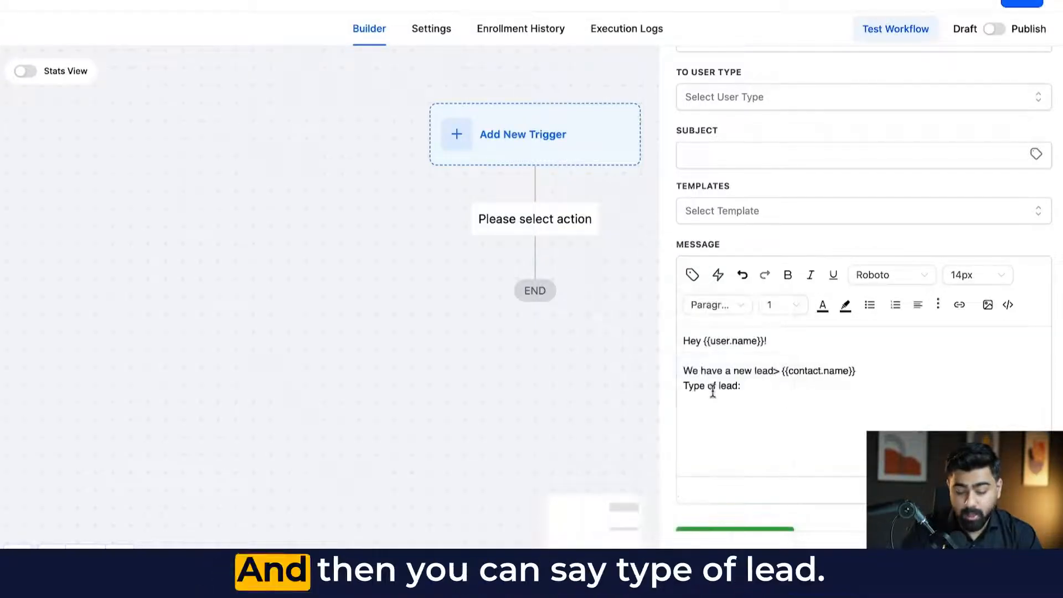
Add the Lead Type and 'Type of pr...' property type custom values to the notification message.
{"action": "left_click", "coordinate": [692, 275]}
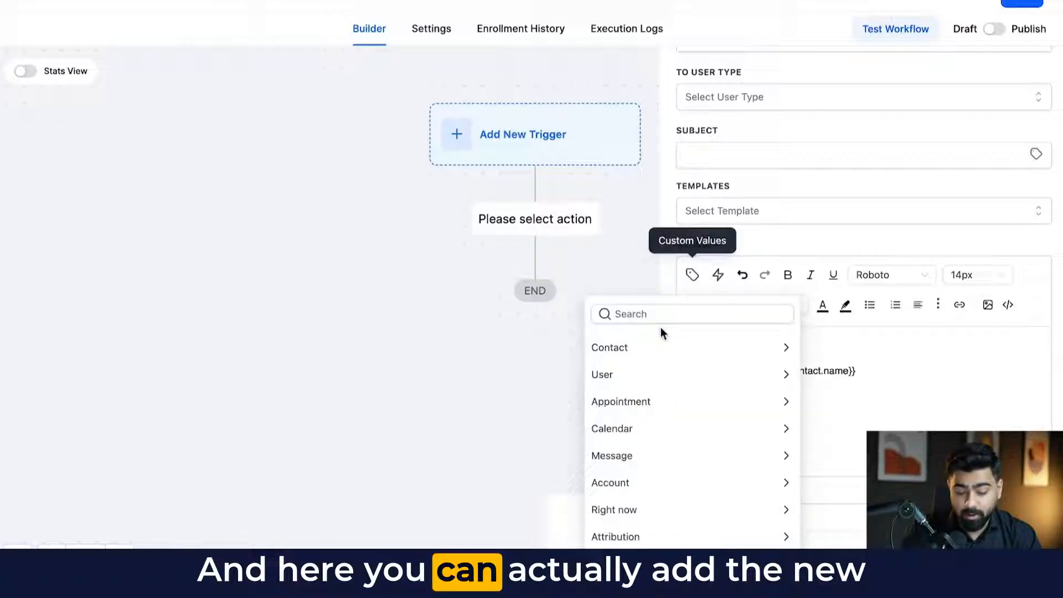
{"action": "left_click", "coordinate": [609, 347]}
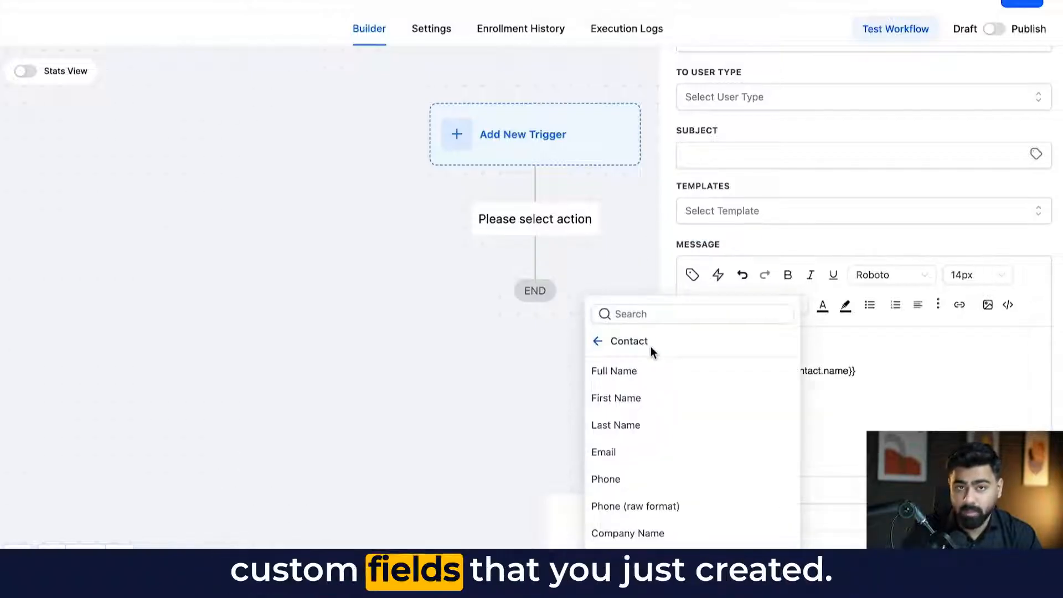
{"action": "left_click", "coordinate": [598, 341]}
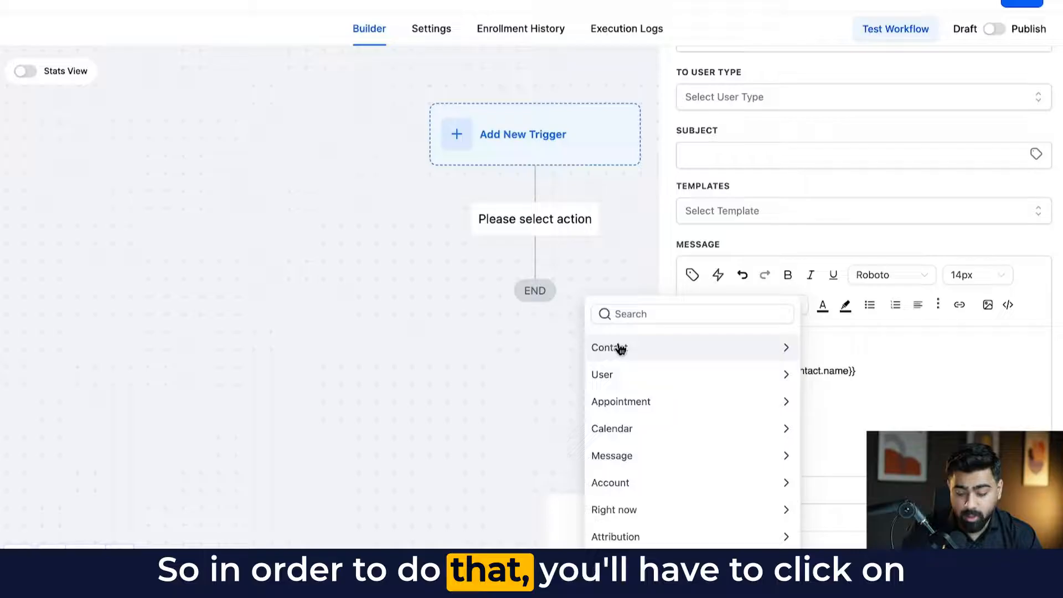
{"action": "left_click", "coordinate": [608, 346]}
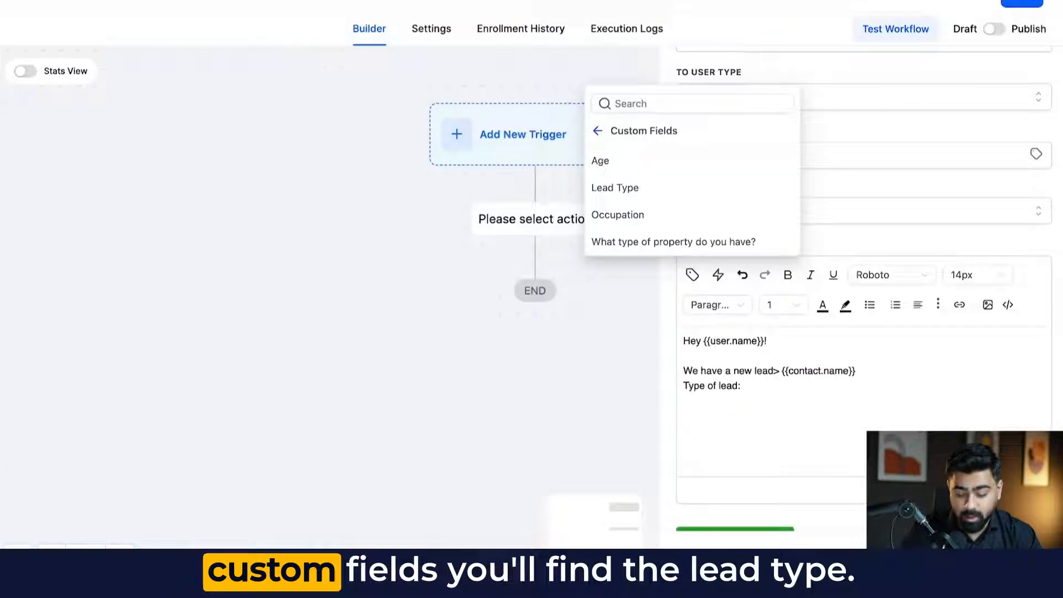
{"action": "left_click", "coordinate": [614, 188]}
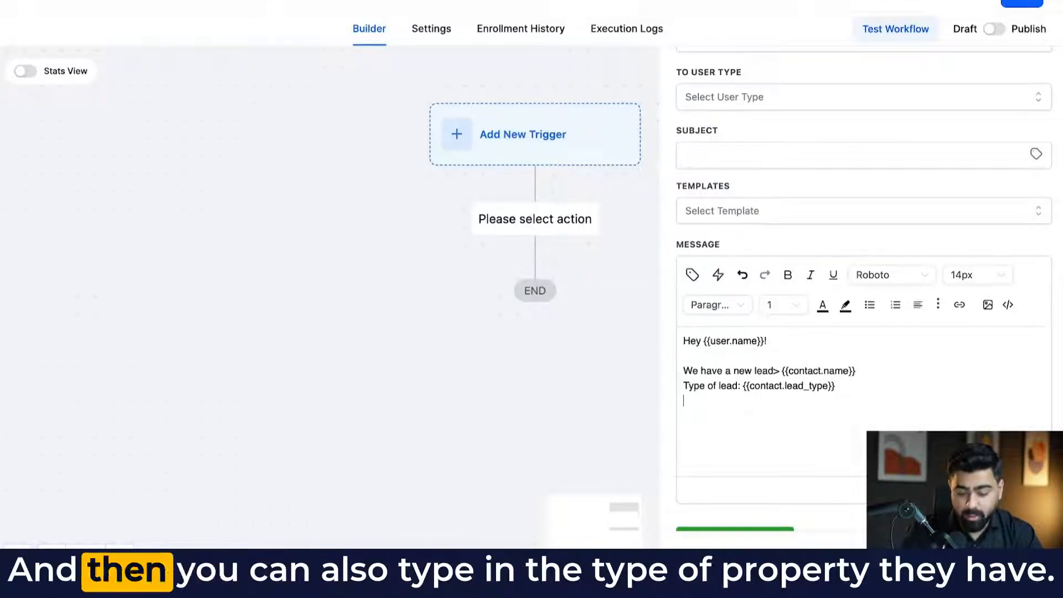
{"action": "type", "text": "Type of pr"}
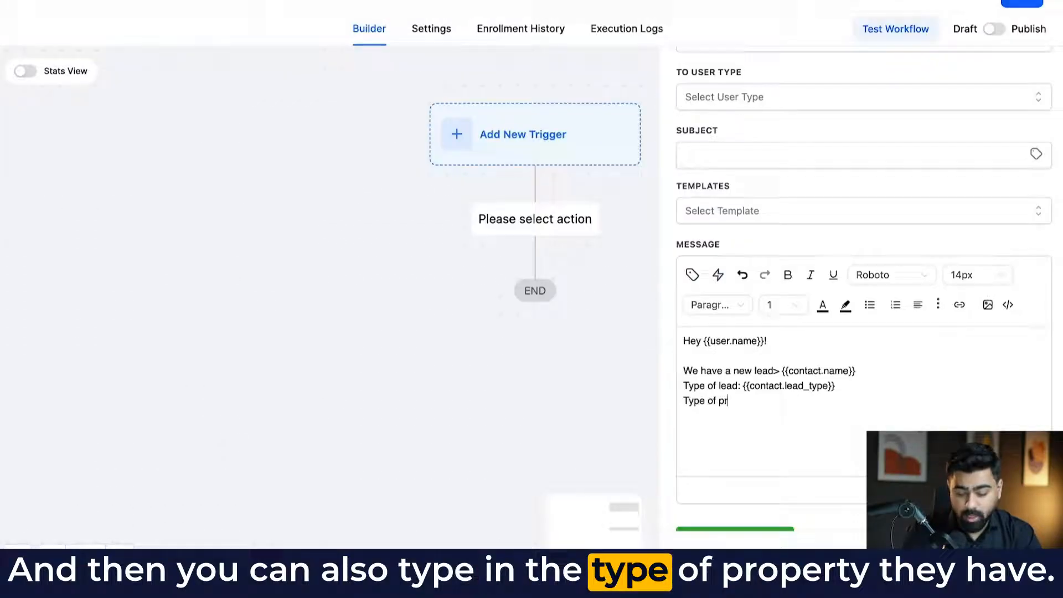
{"action": "left_click", "coordinate": [692, 274]}
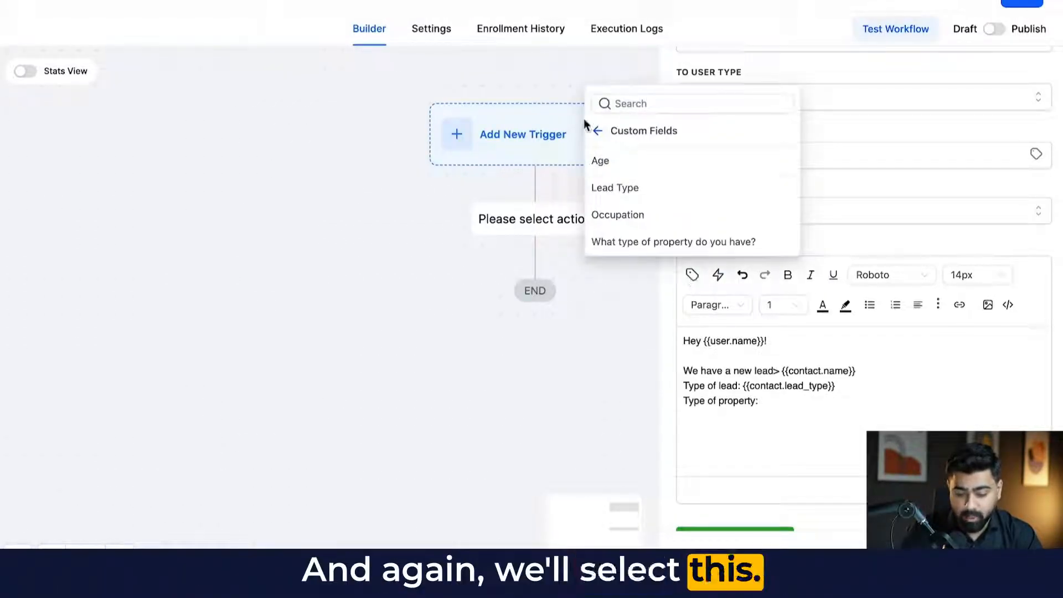
{"action": "left_click", "coordinate": [674, 241]}
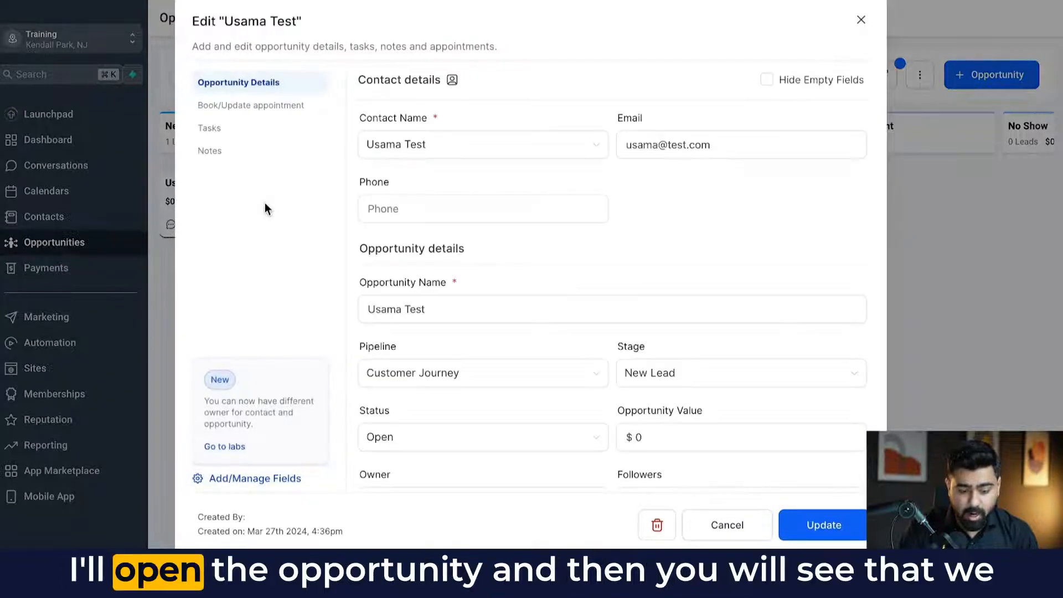
Scroll through the test opportunity's predefined detail fields.
{"action": "scroll", "scroll_direction": "down", "scroll_amount": 3}
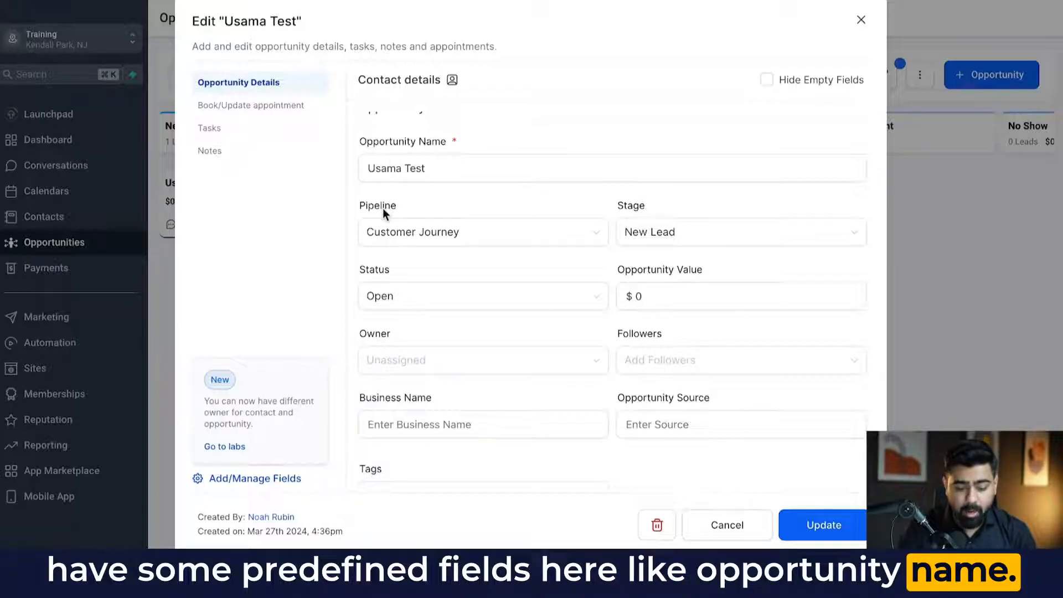
{"action": "mouse_move", "coordinate": [473, 284]}
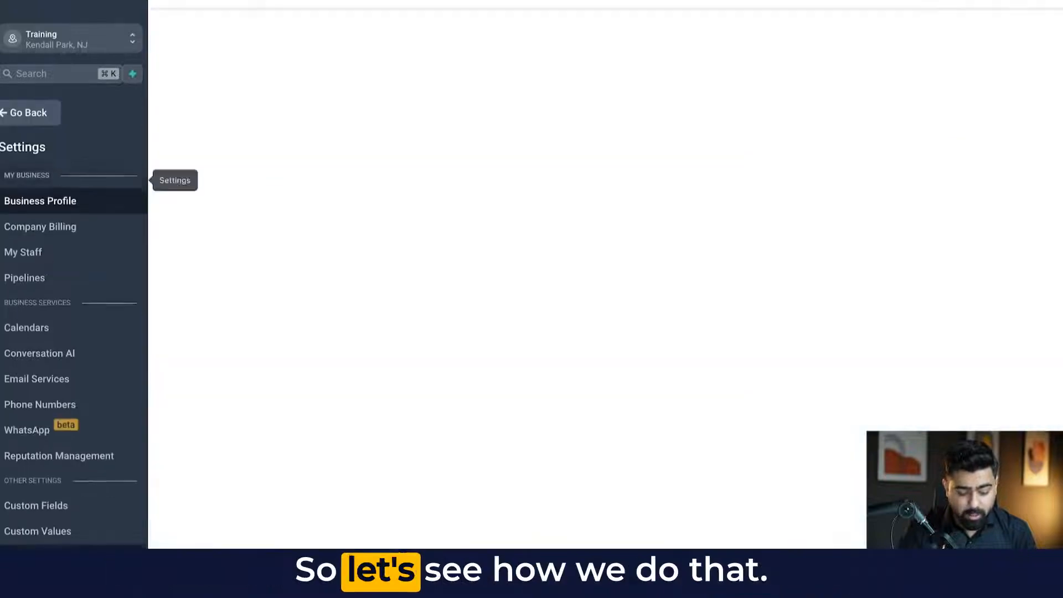
Create a single-choice dropdown field named 'How soon are you ready to buy/ sell?'.
{"action": "left_click", "coordinate": [39, 200]}
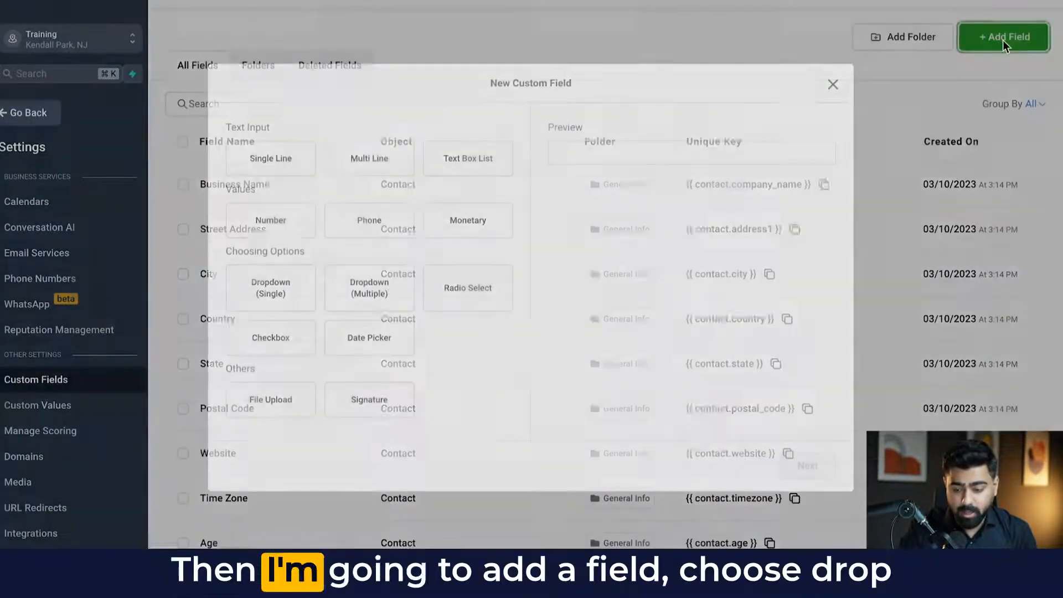
{"action": "left_click", "coordinate": [270, 288]}
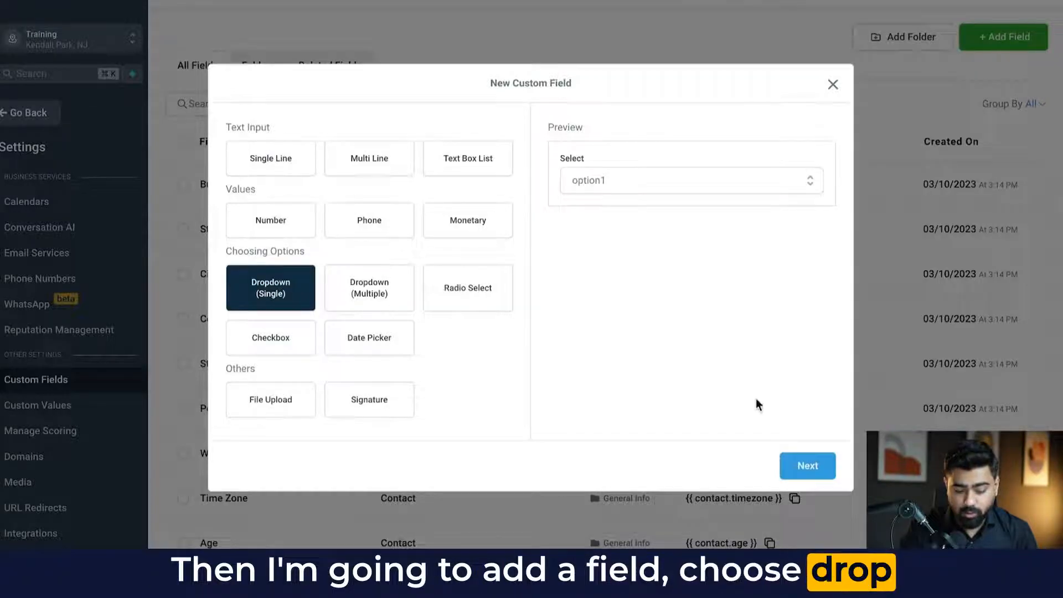
{"action": "left_click", "coordinate": [806, 466]}
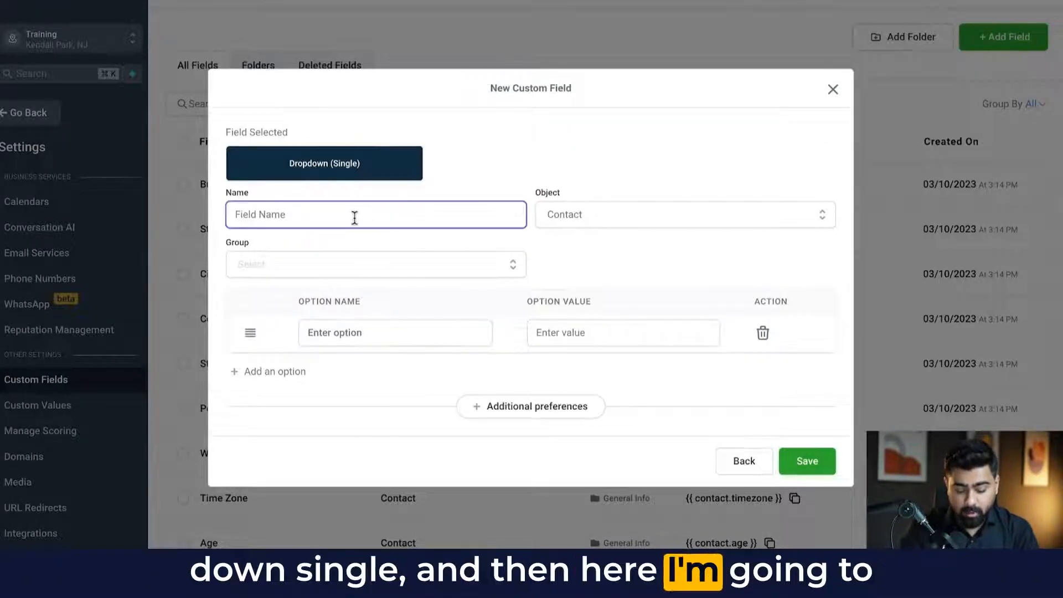
{"action": "type", "text": "How soon are"}
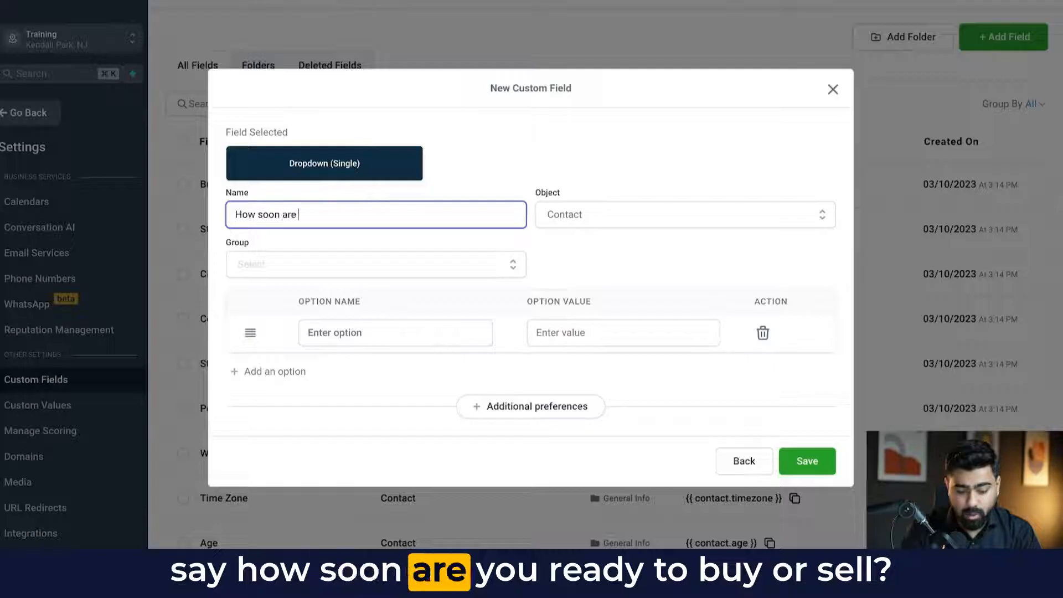
{"action": "type", "text": "you ready to buy."}
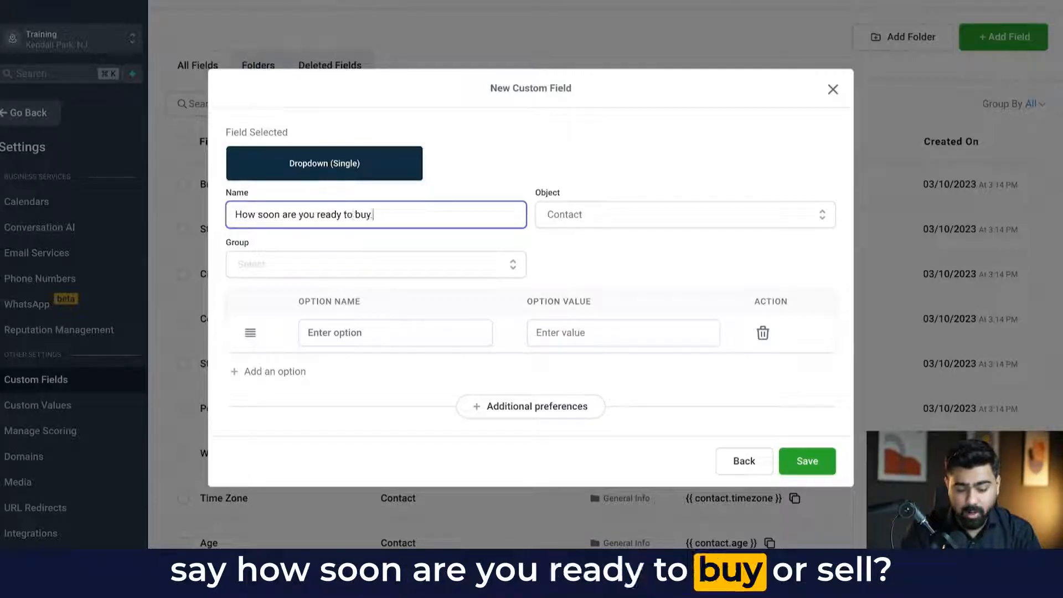
{"action": "type", "text": "/ sell?"}
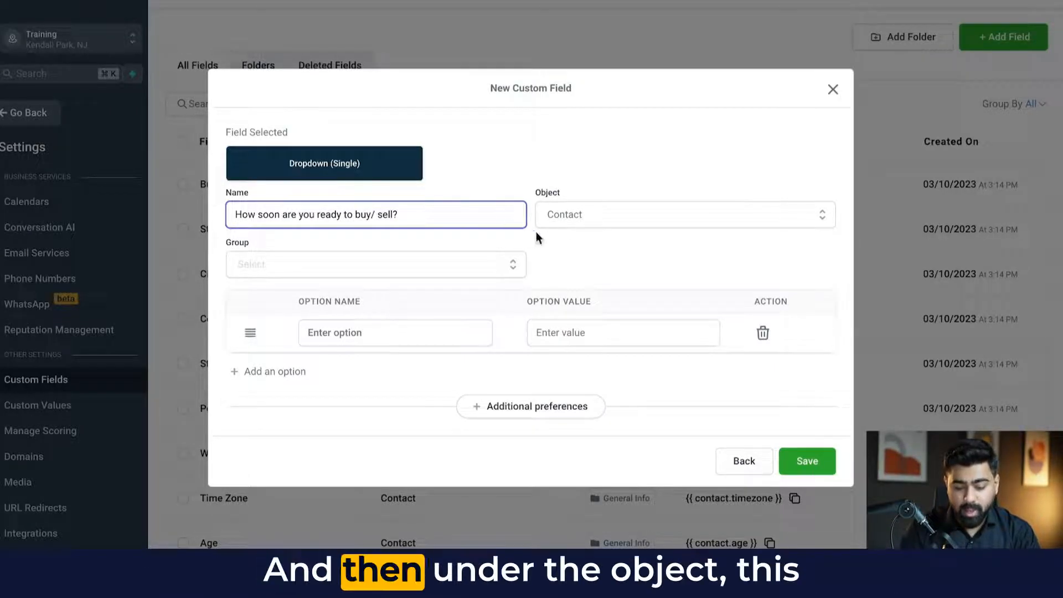
Attach the field to Opportunity in the Opportunity Details group with options such as 1 mo and 3-6 months.
{"action": "left_click", "coordinate": [683, 213]}
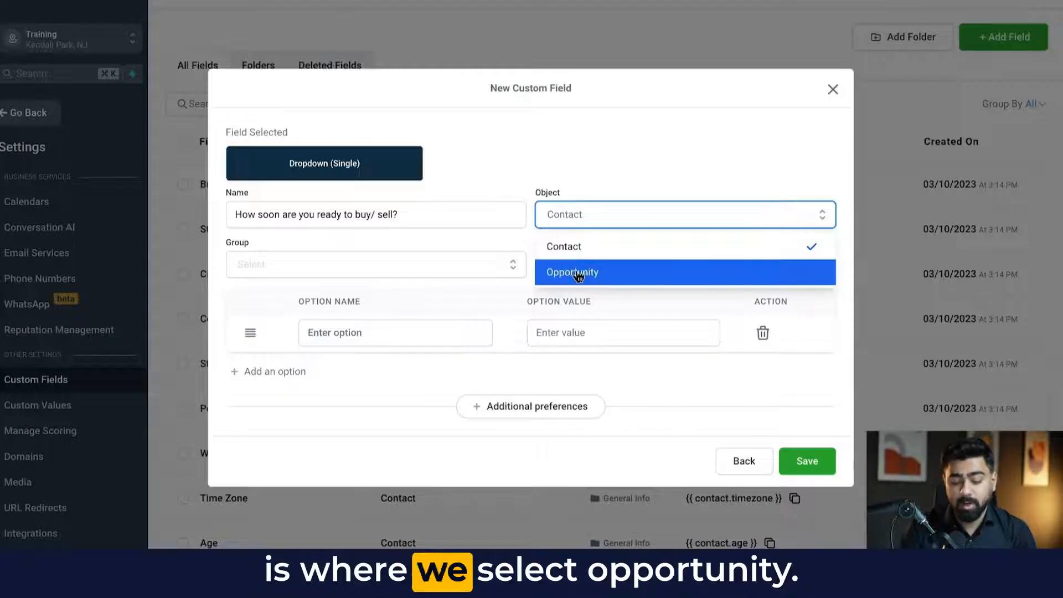
{"action": "left_click", "coordinate": [573, 273]}
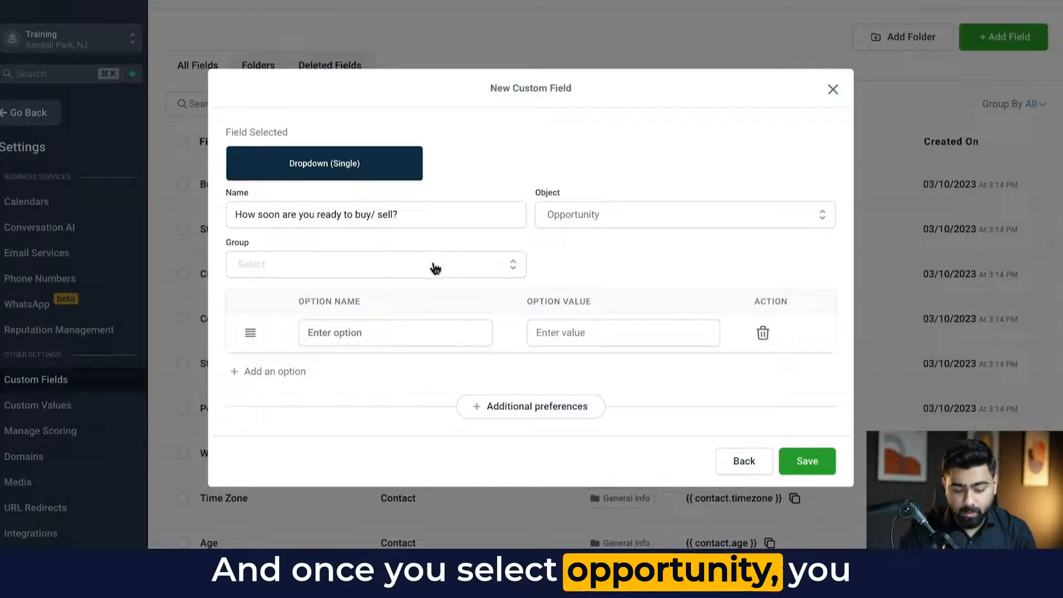
{"action": "left_click", "coordinate": [375, 264]}
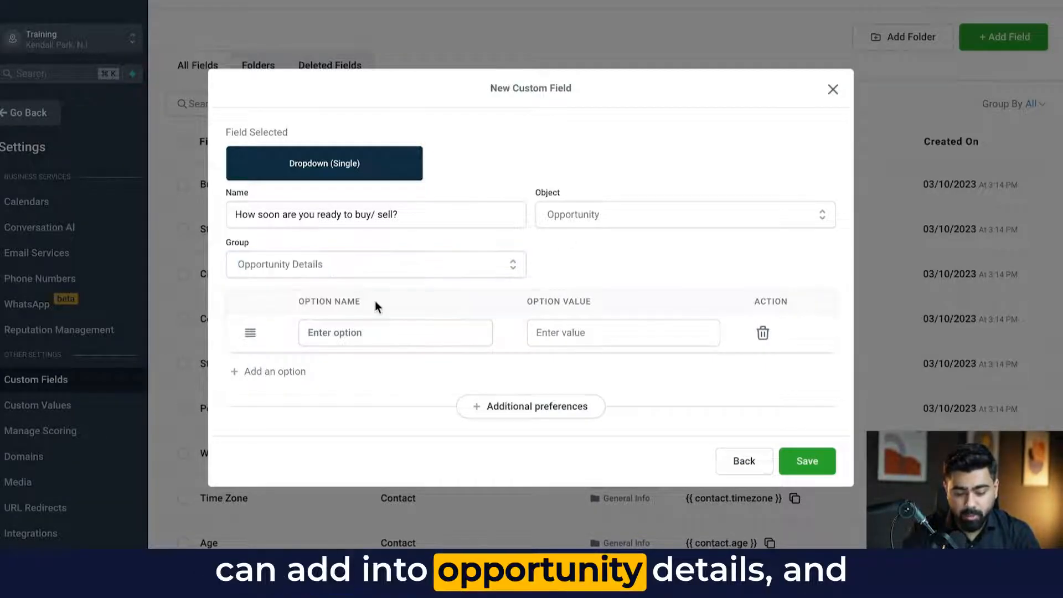
{"action": "type", "text": "1 month"}
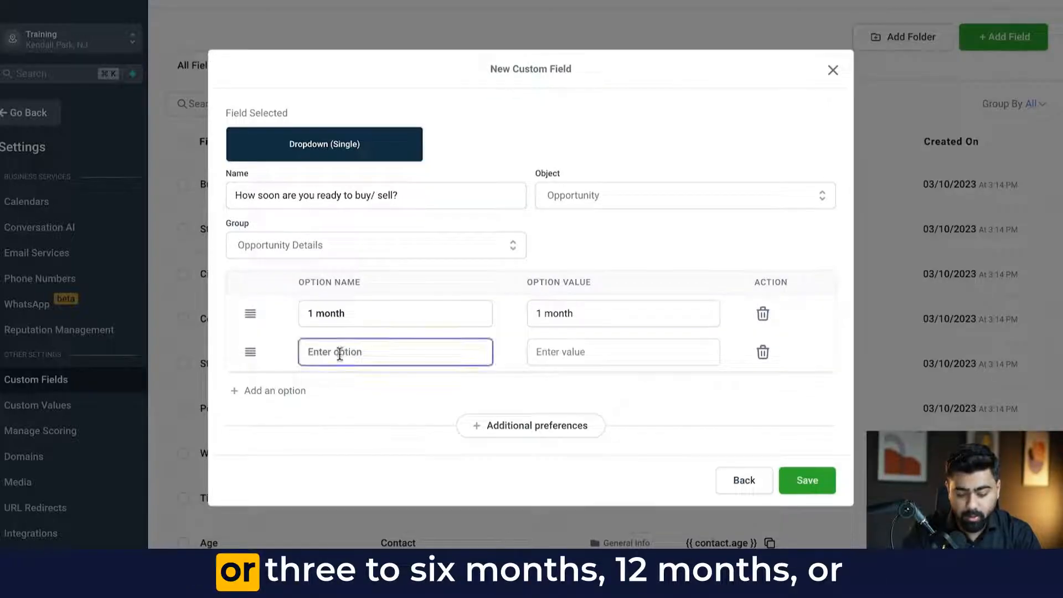
{"action": "type", "text": "3-6 months"}
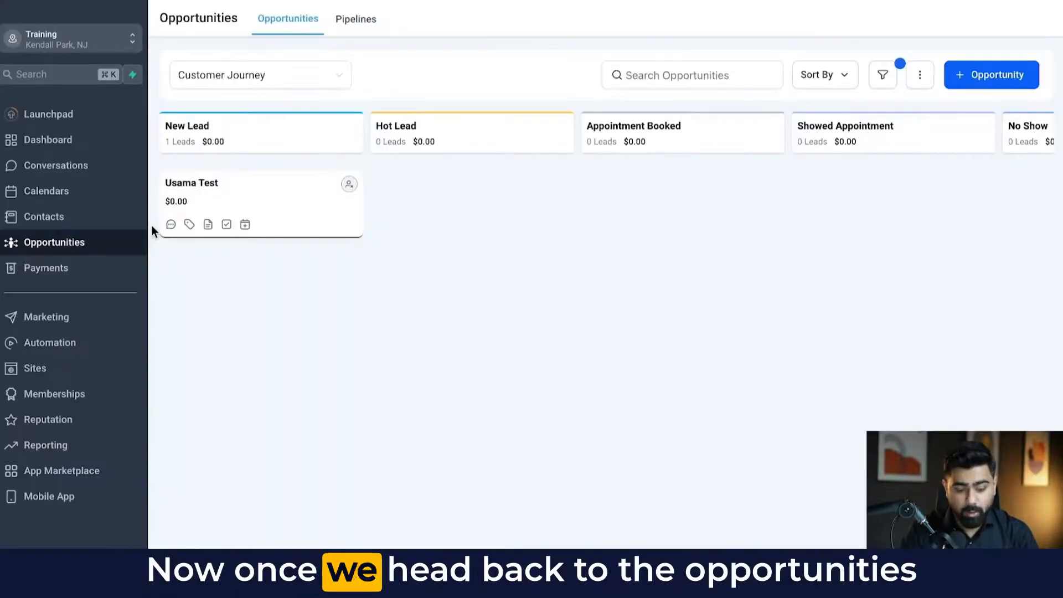
{"action": "left_click", "coordinate": [990, 74]}
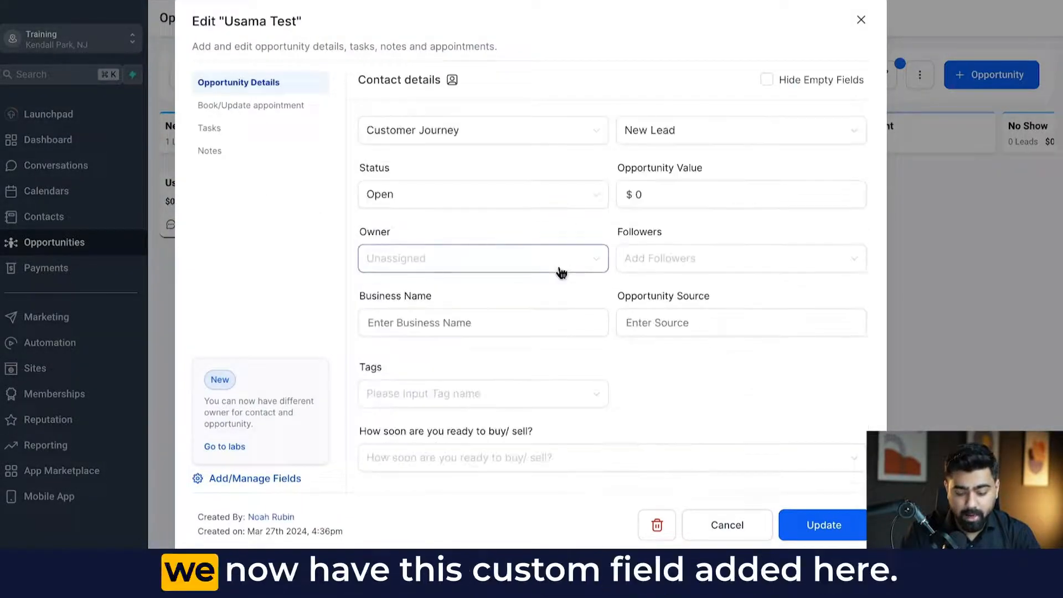
{"action": "left_click", "coordinate": [610, 457]}
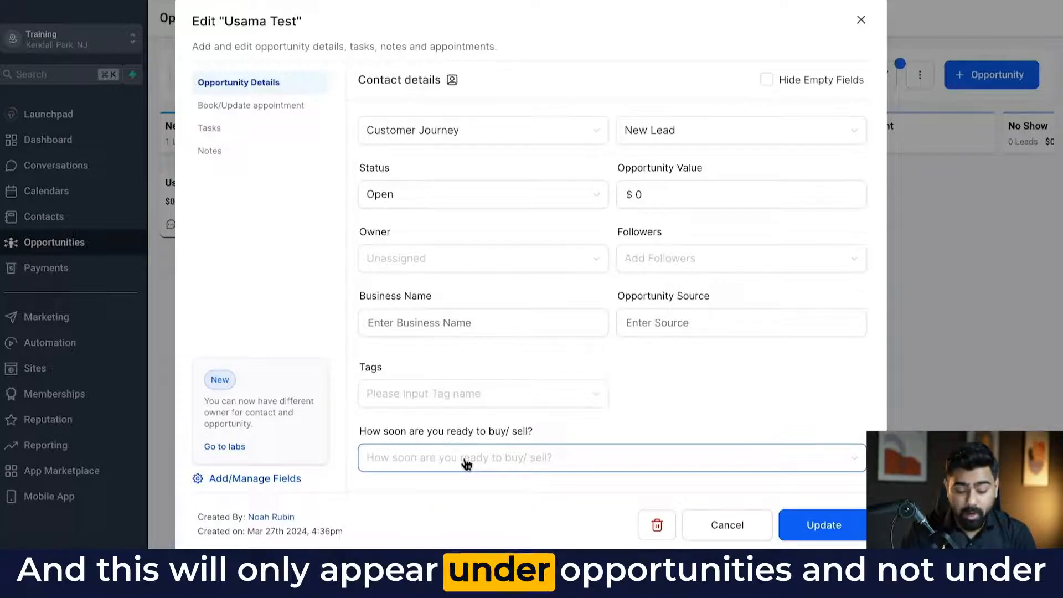
{"action": "left_click", "coordinate": [609, 457]}
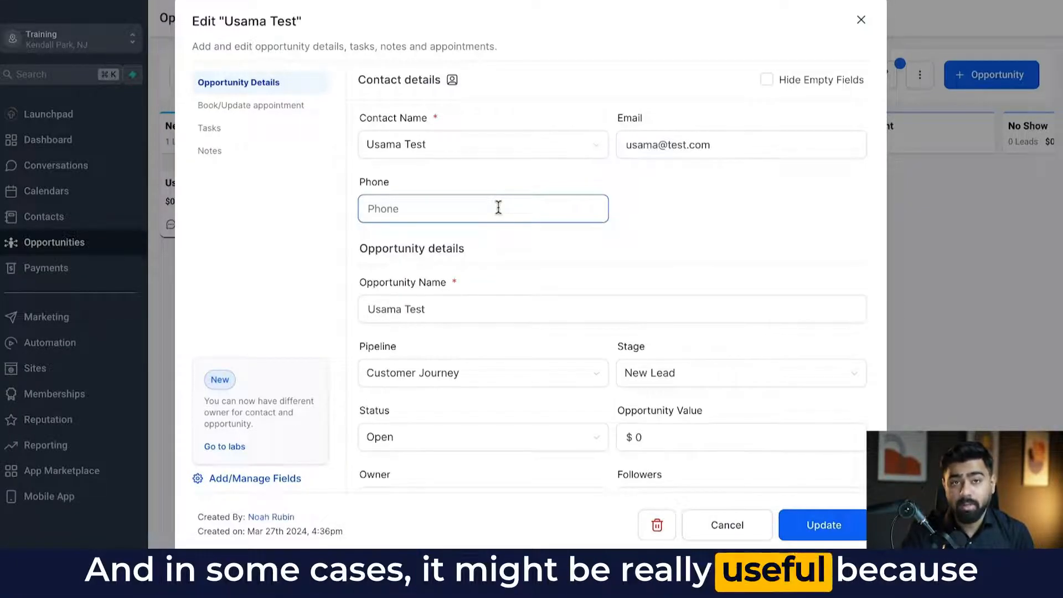
{"action": "scroll", "scroll_direction": "down", "scroll_amount": 3}
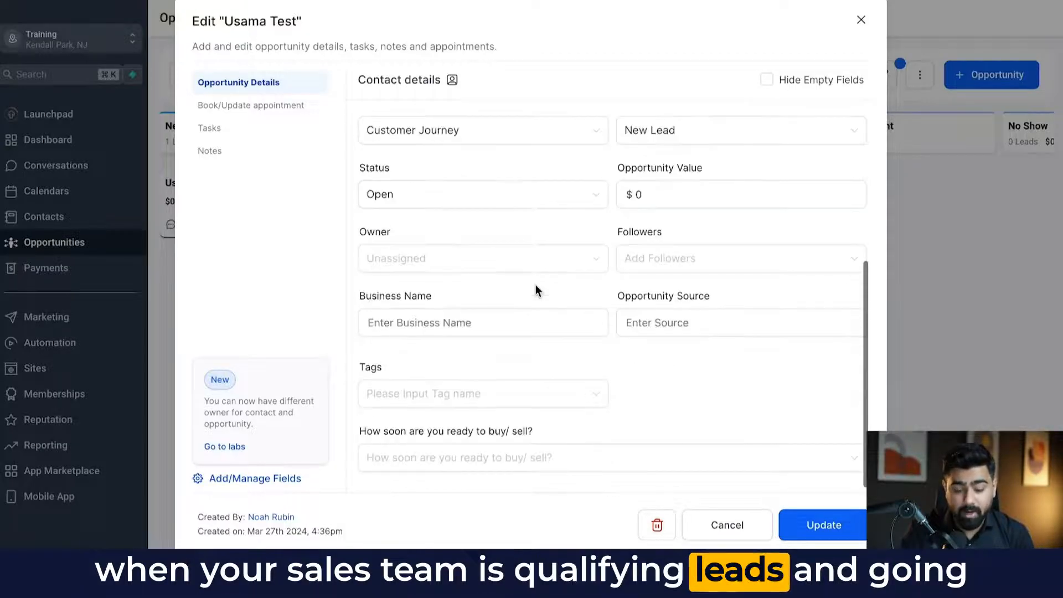
{"action": "left_click", "coordinate": [483, 322]}
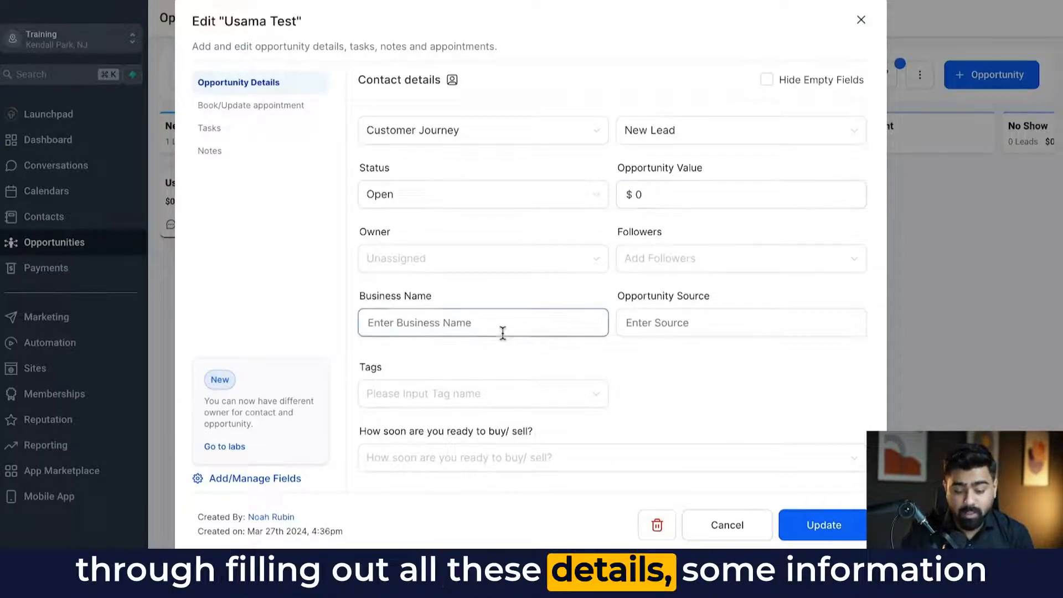
{"action": "left_click", "coordinate": [607, 457]}
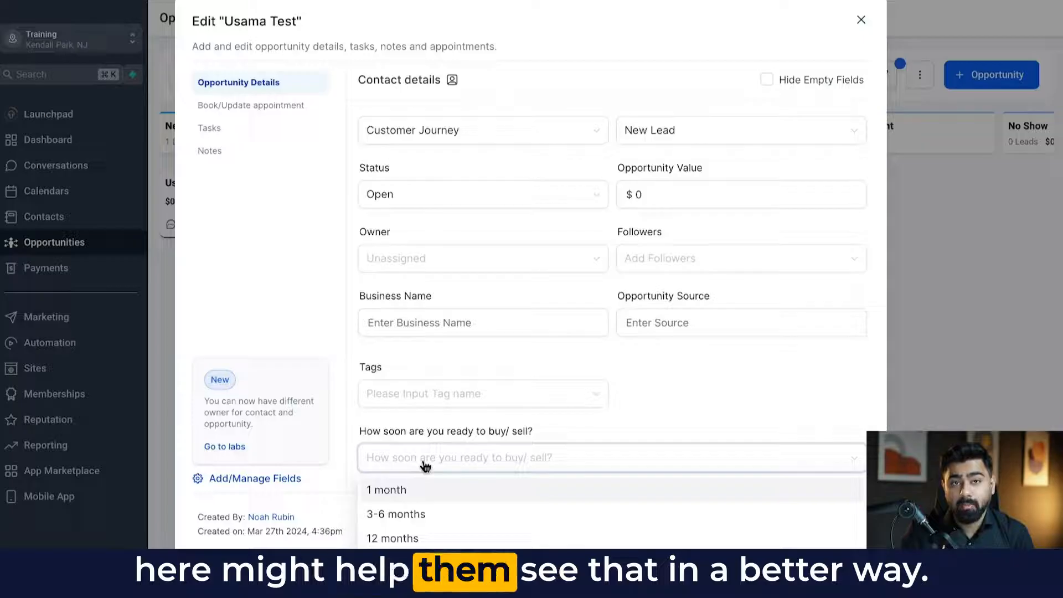
{"action": "left_click", "coordinate": [861, 19]}
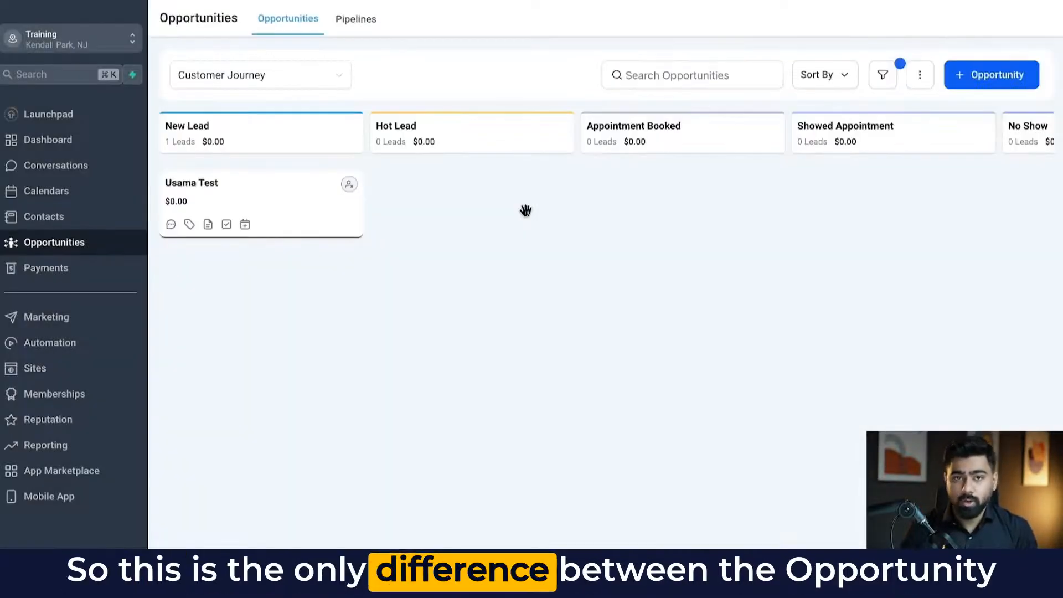